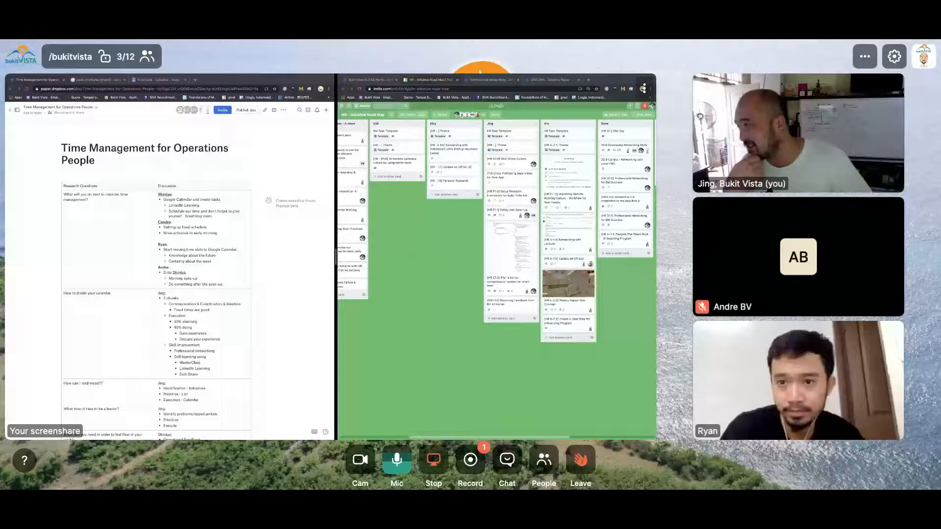
Switch Trello from the Initiative Road Map board to the Community Chapter - Pivot Roadmap board
{"action": "left_click", "coordinate": [470, 459]}
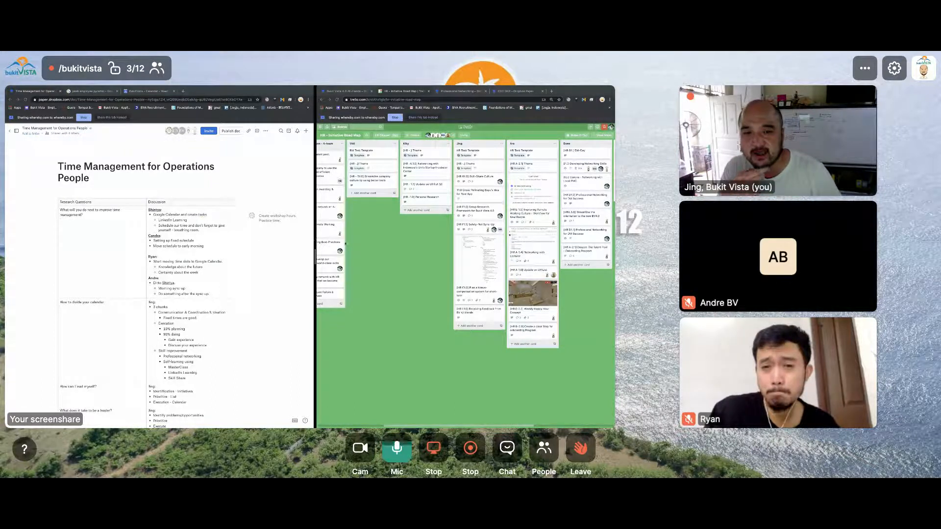
{"action": "left_click", "coordinate": [340, 135]}
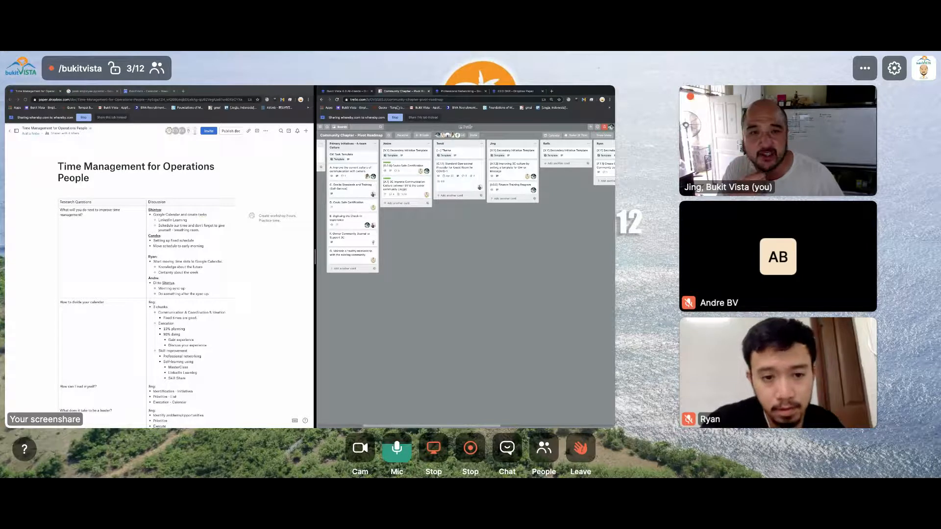
Bring up the Community - Research Roadmap doc from the Bukit Vista 4.0 All-Hands tab
{"action": "left_click", "coordinate": [407, 92]}
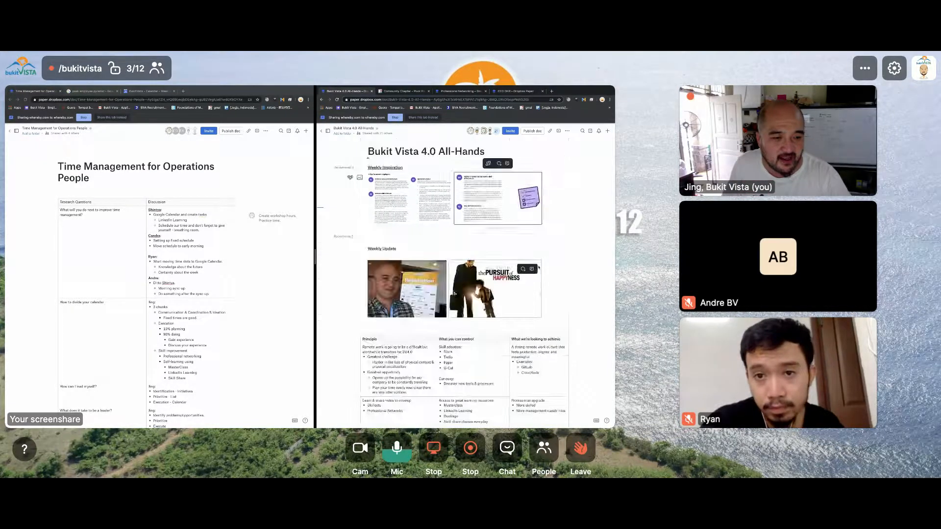
{"action": "scroll", "scroll_direction": "down", "scroll_amount": 3}
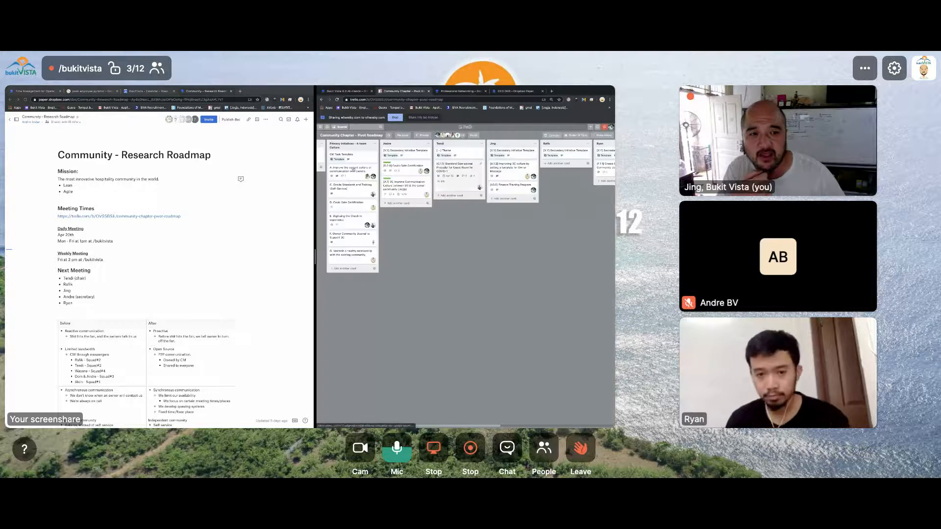
Open Script plan for COVID-Safe Video, then read through the Video take script doc
{"action": "left_click", "coordinate": [407, 166]}
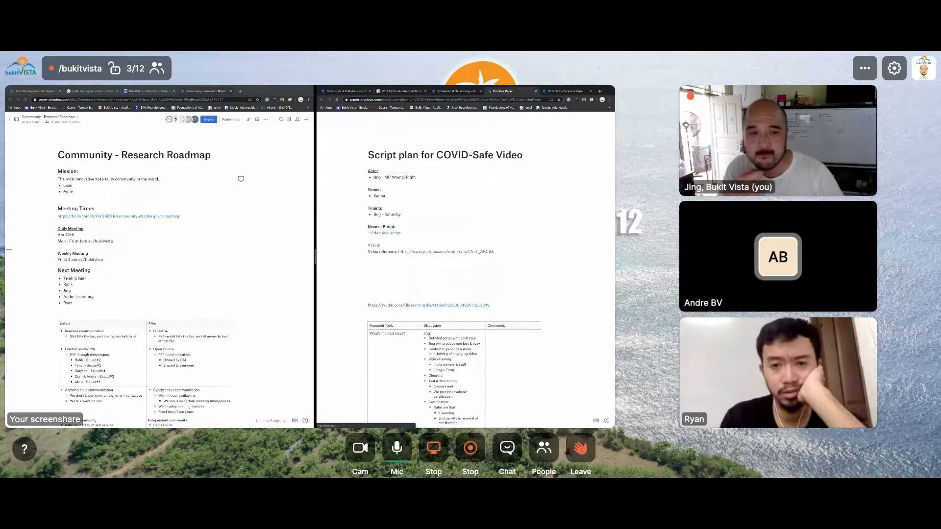
{"action": "scroll", "scroll_direction": "down", "scroll_amount": 3}
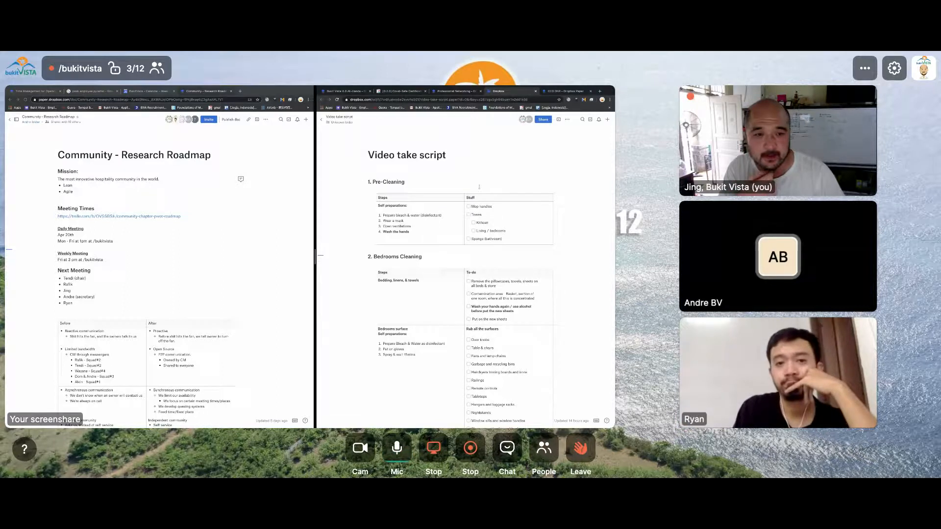
{"action": "scroll", "scroll_direction": "down", "scroll_amount": 3}
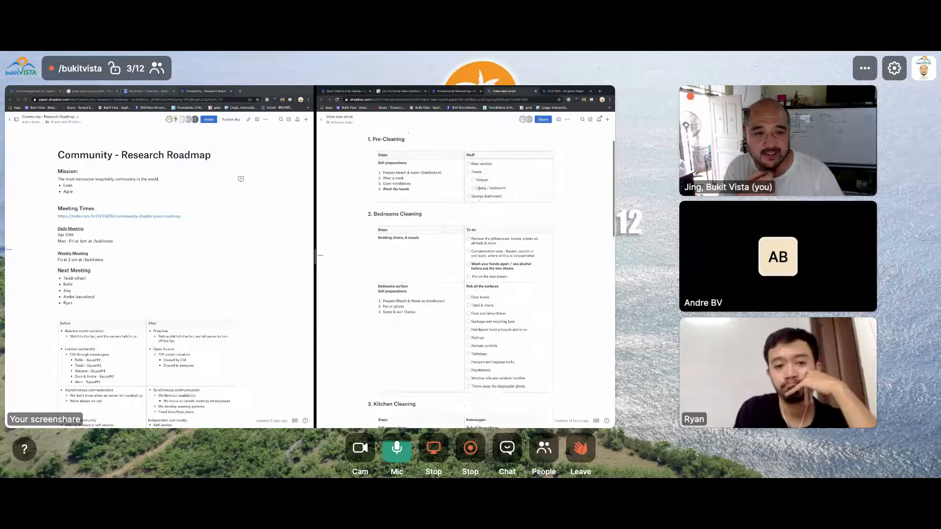
{"action": "scroll", "scroll_direction": "down", "scroll_amount": 3}
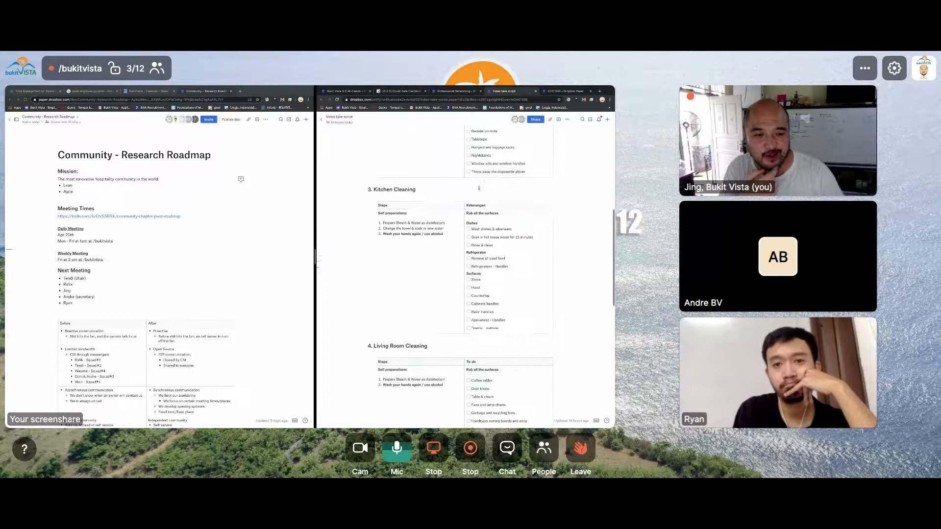
{"action": "scroll", "scroll_direction": "down", "scroll_amount": 3}
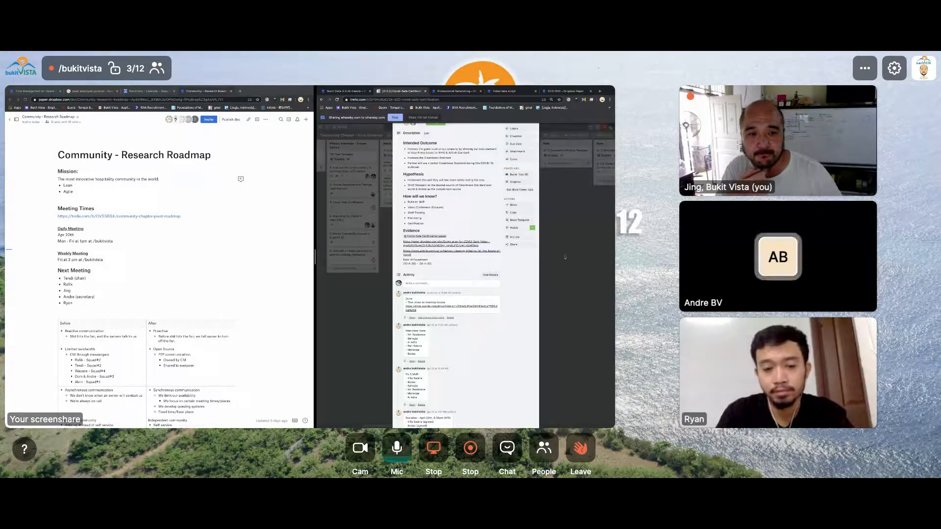
Comment on the COVID-safe Trello card, then return to the Video take script doc
{"action": "left_click", "coordinate": [446, 283]}
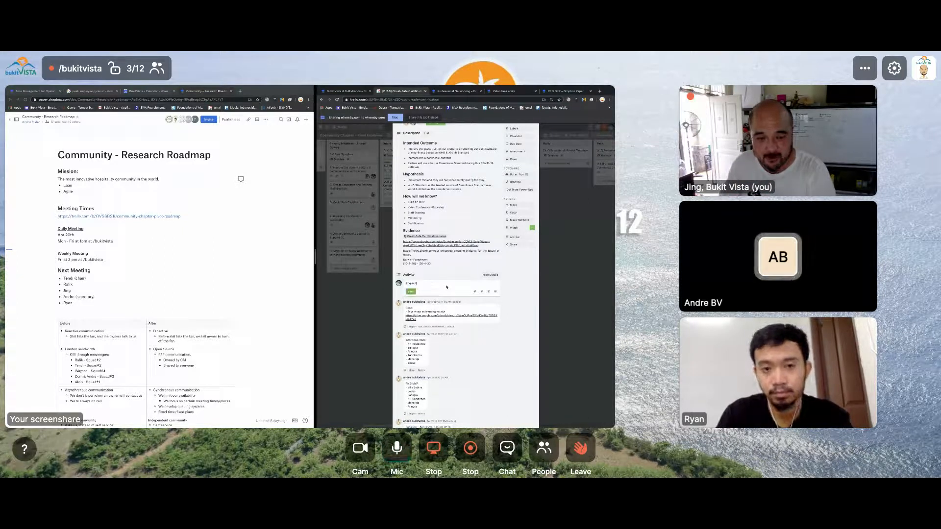
{"action": "left_click", "coordinate": [396, 448]}
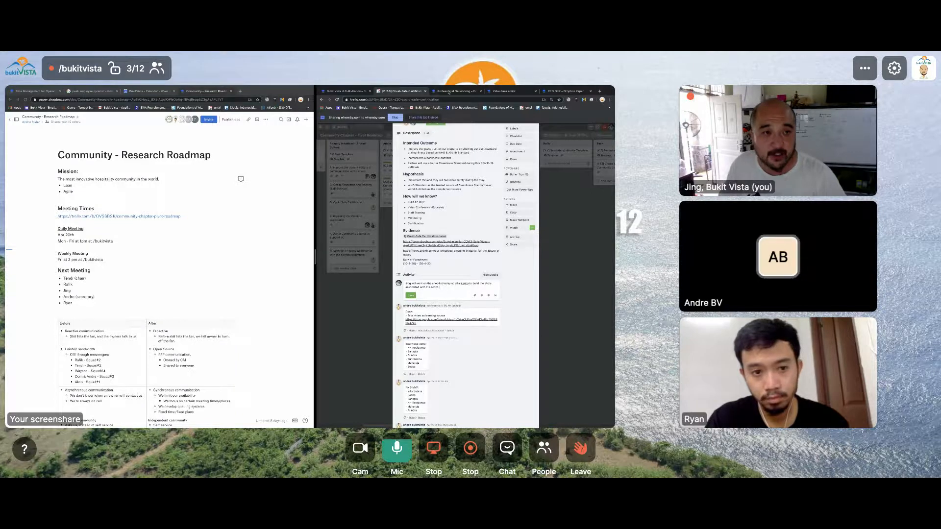
{"action": "left_click", "coordinate": [503, 91]}
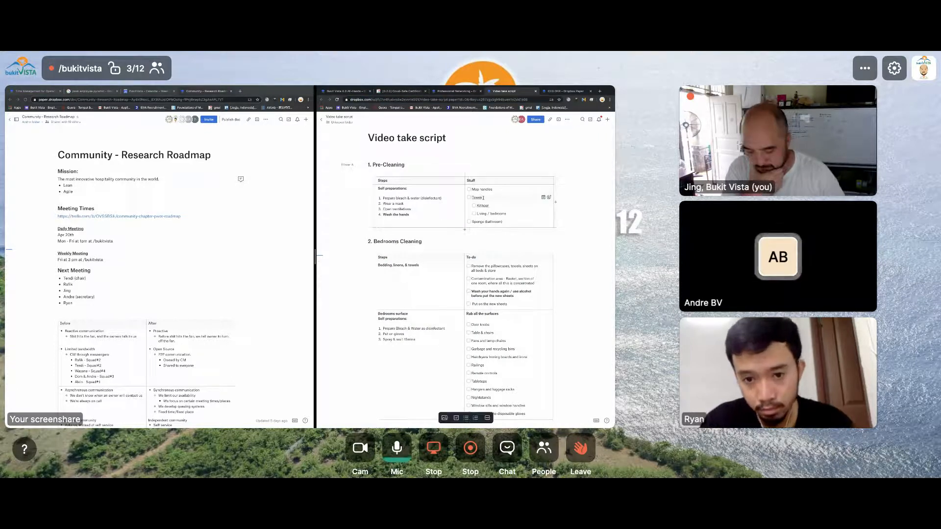
Scroll through the Video take script's cleaning sections
{"action": "scroll", "scroll_direction": "down", "scroll_amount": 3}
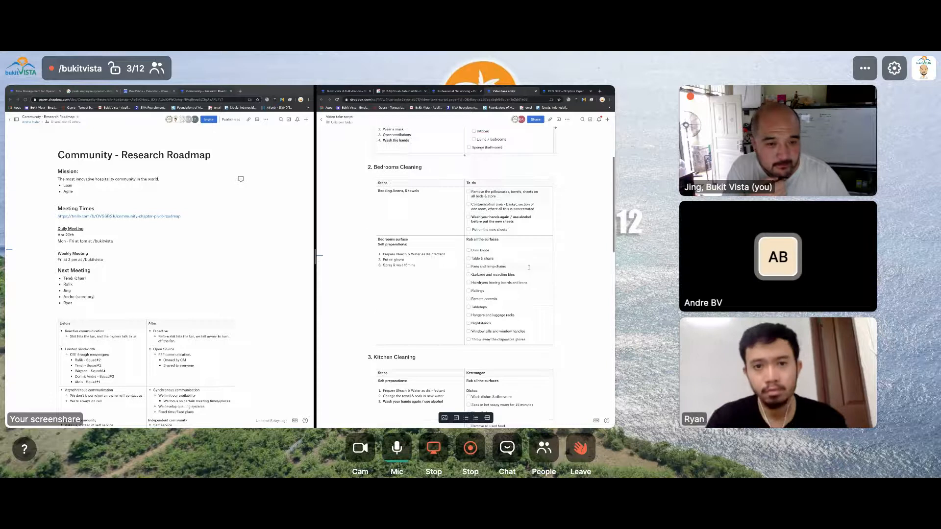
{"action": "scroll", "scroll_direction": "down", "scroll_amount": 3}
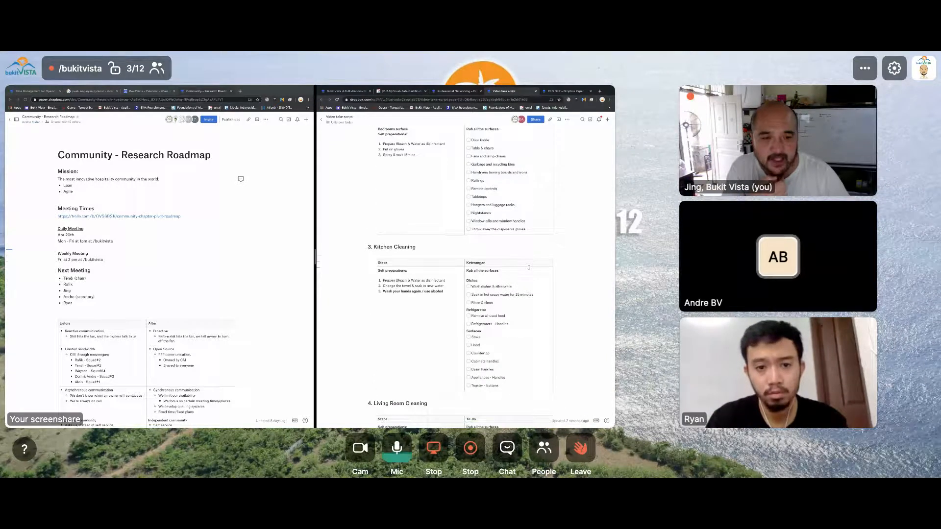
{"action": "scroll", "scroll_direction": "down", "scroll_amount": 3}
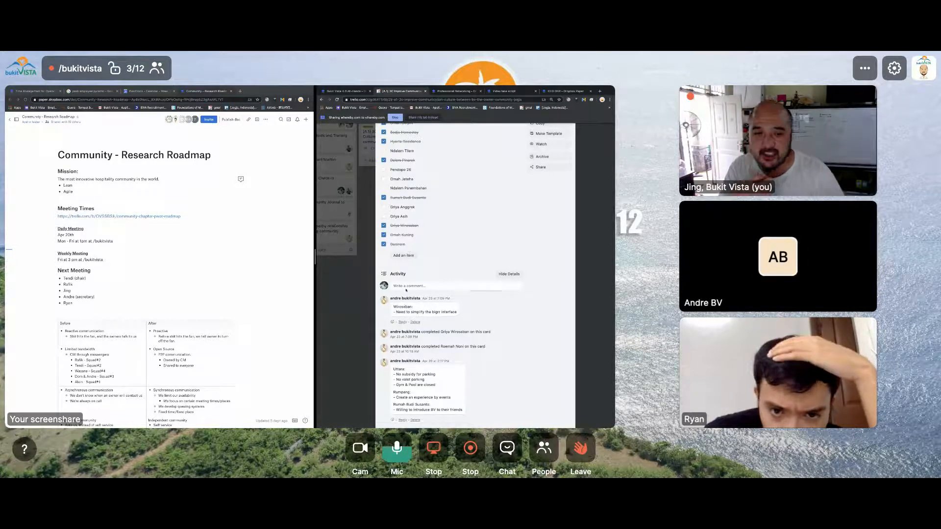
Comment on the checklist card asking what to simplify: smaller display area, bigger graphs
{"action": "left_click", "coordinate": [444, 285]}
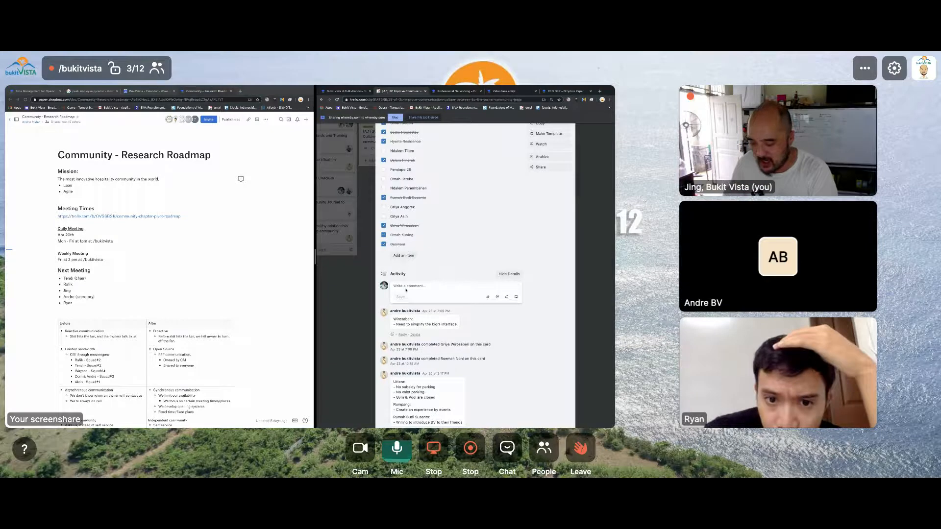
{"action": "type", "text": "Andre, please ask what things in detail they would like to have simplified."}
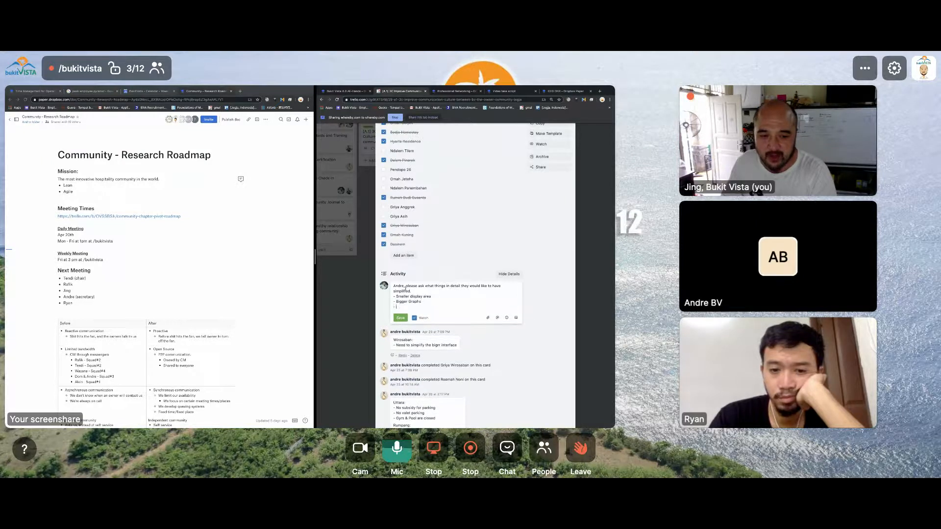
{"action": "type", "text": "MOd"}
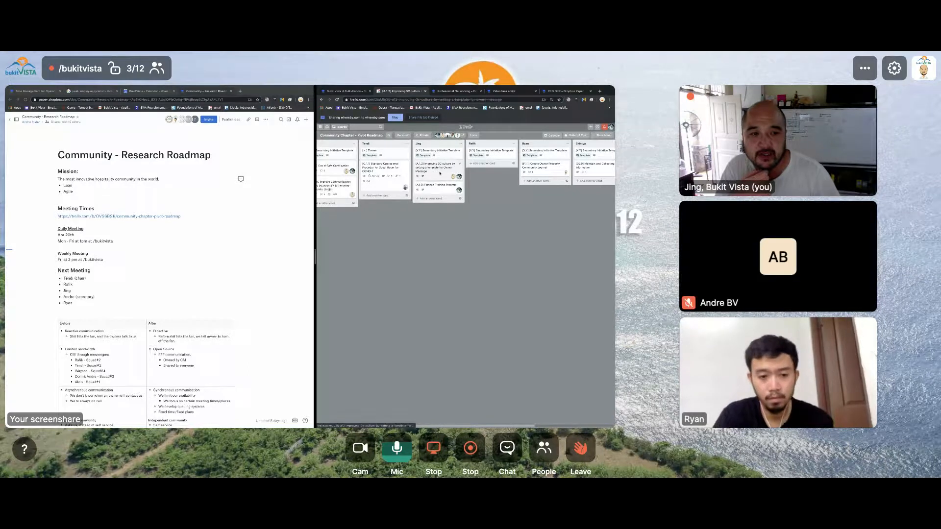
{"action": "left_click", "coordinate": [439, 166]}
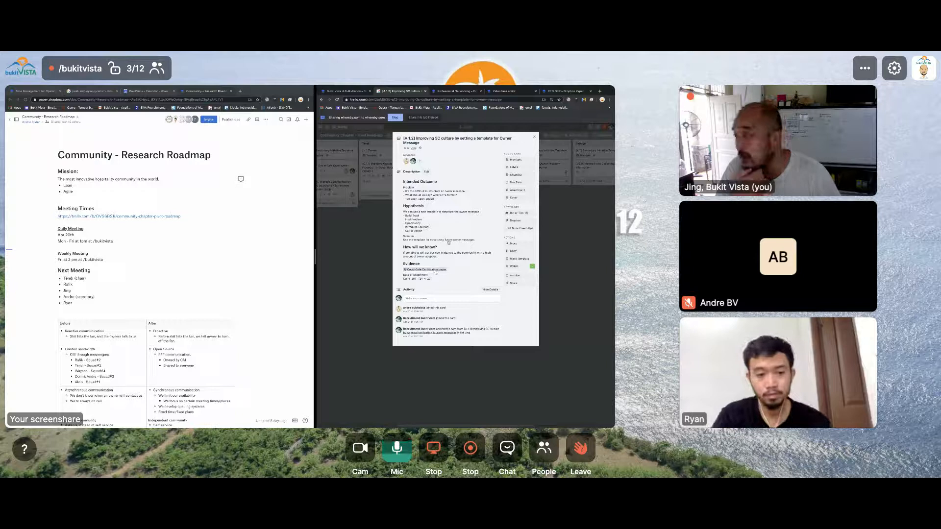
{"action": "left_click", "coordinate": [533, 137]}
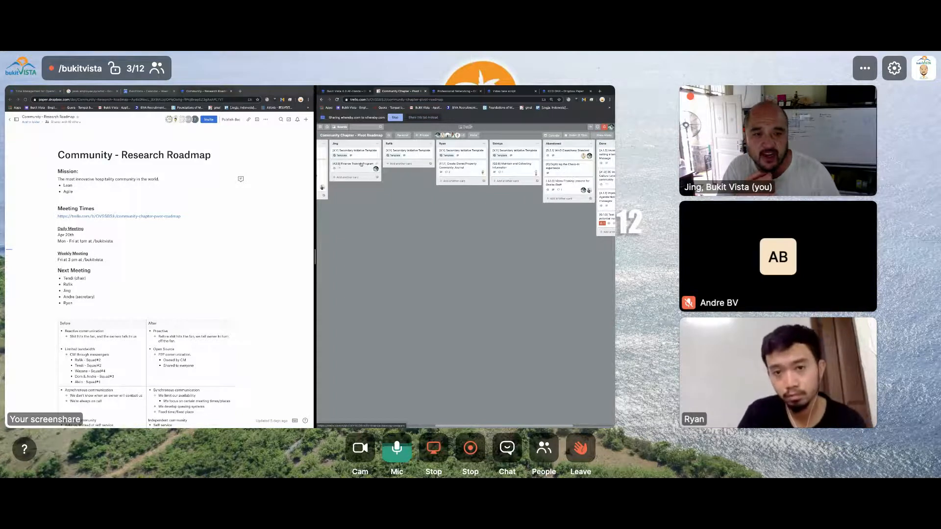
Open the [4.5.0] Finance Training Program card on the Pivot Roadmap board
{"action": "left_click", "coordinate": [353, 163]}
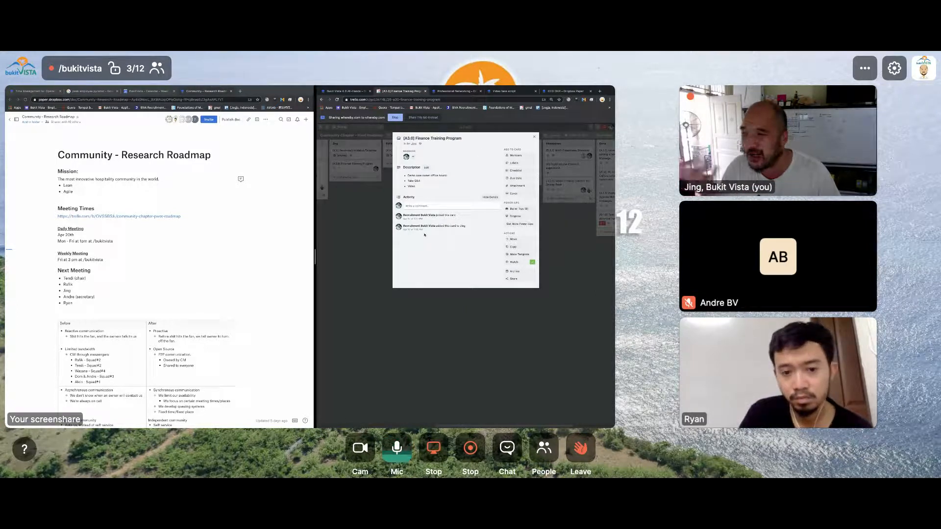
{"action": "left_click", "coordinate": [532, 137]}
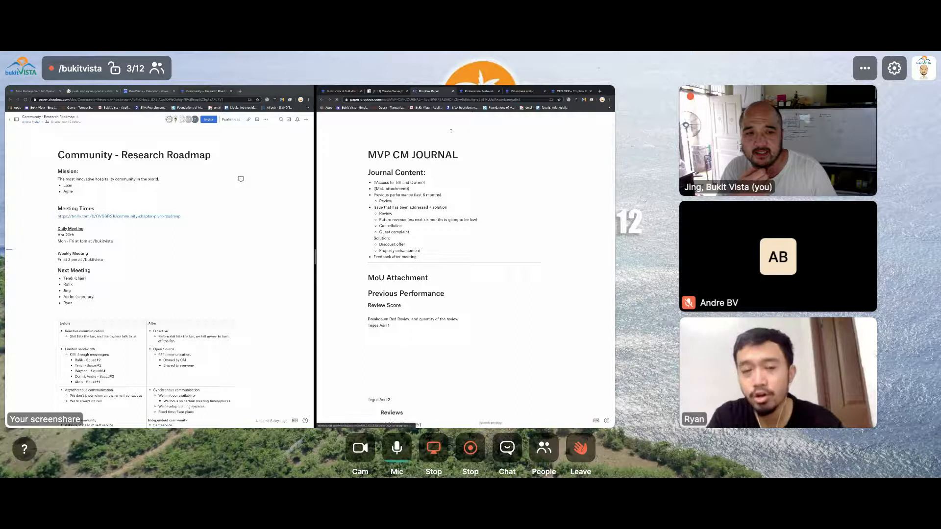
Scroll the MVP CM JOURNAL's property reviews, then return to the journal tab
{"action": "scroll", "scroll_direction": "down", "scroll_amount": 3}
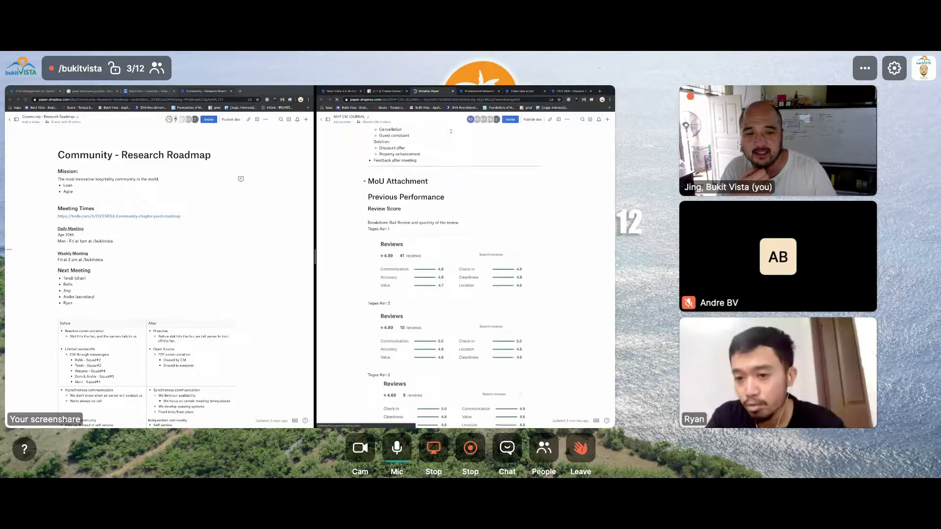
{"action": "scroll", "scroll_direction": "down", "scroll_amount": 3}
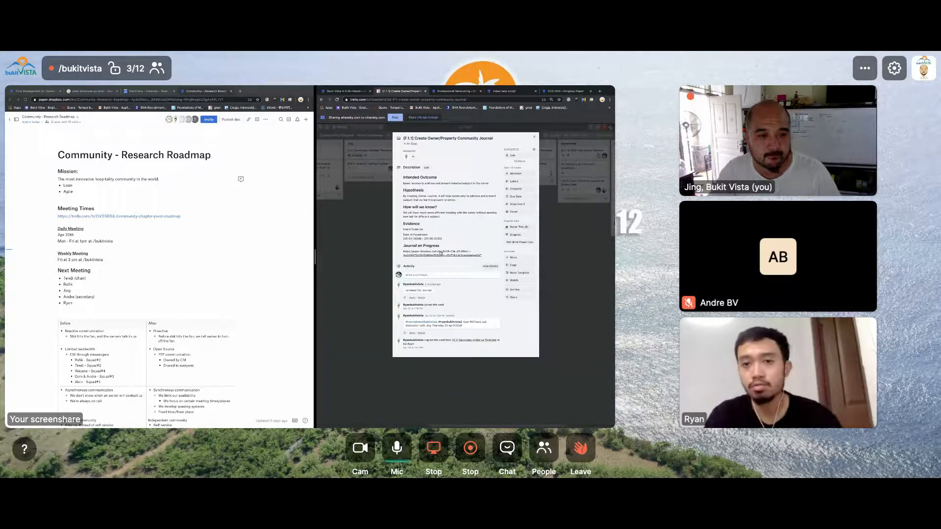
{"action": "left_click", "coordinate": [428, 90]}
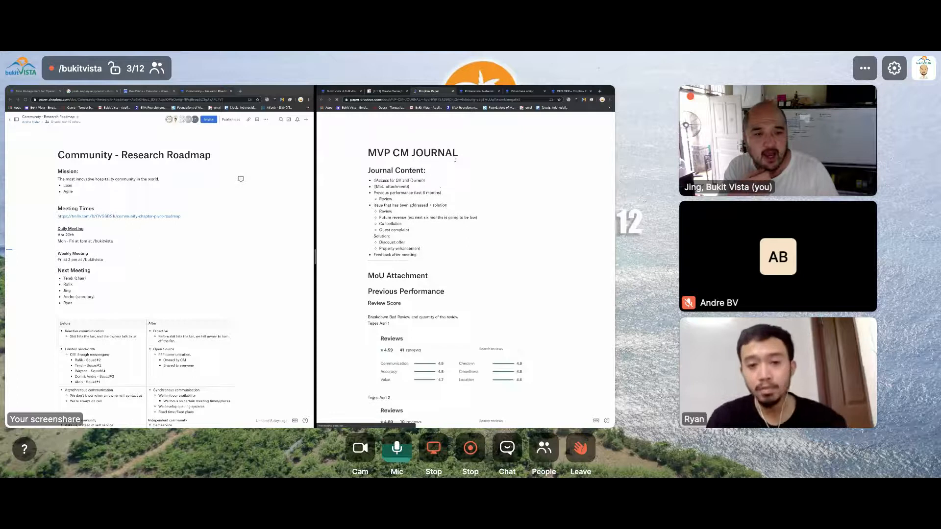
{"action": "scroll", "scroll_direction": "down", "scroll_amount": 3}
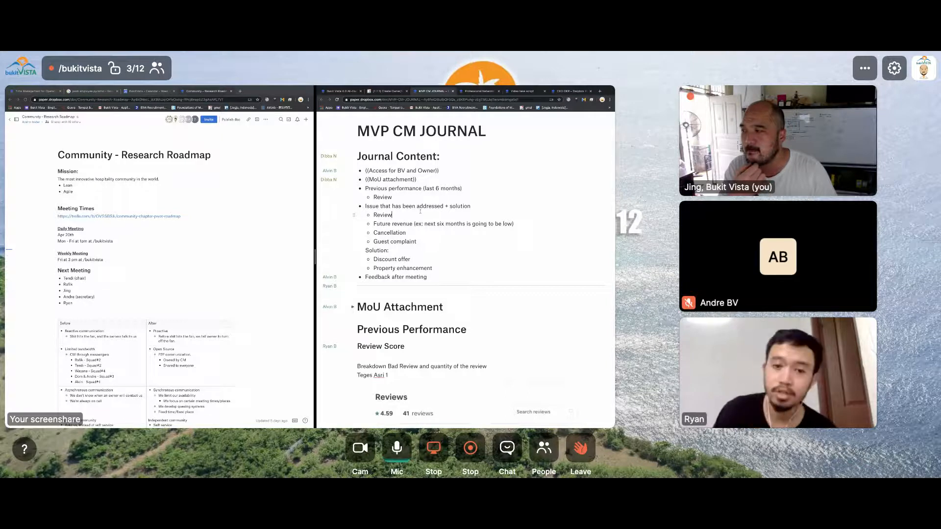
{"action": "scroll", "scroll_direction": "down", "scroll_amount": 3}
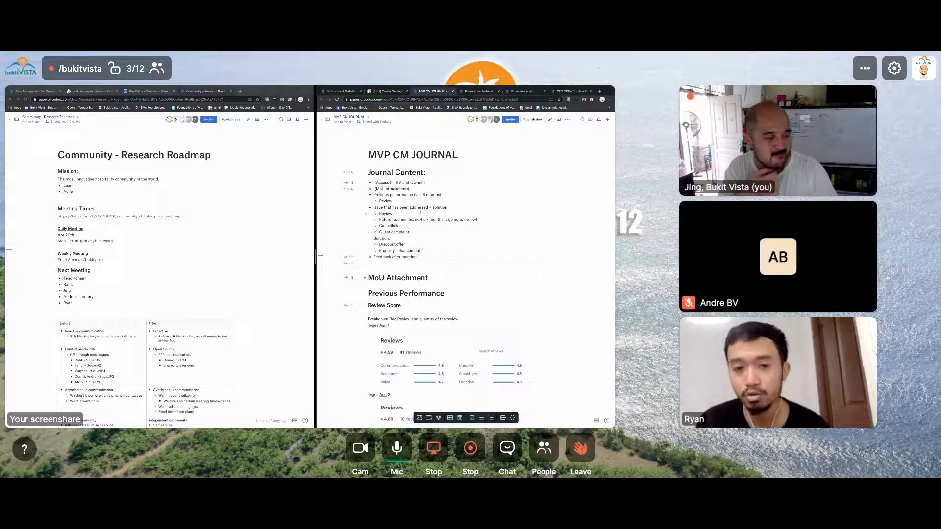
{"action": "left_click", "coordinate": [396, 448]}
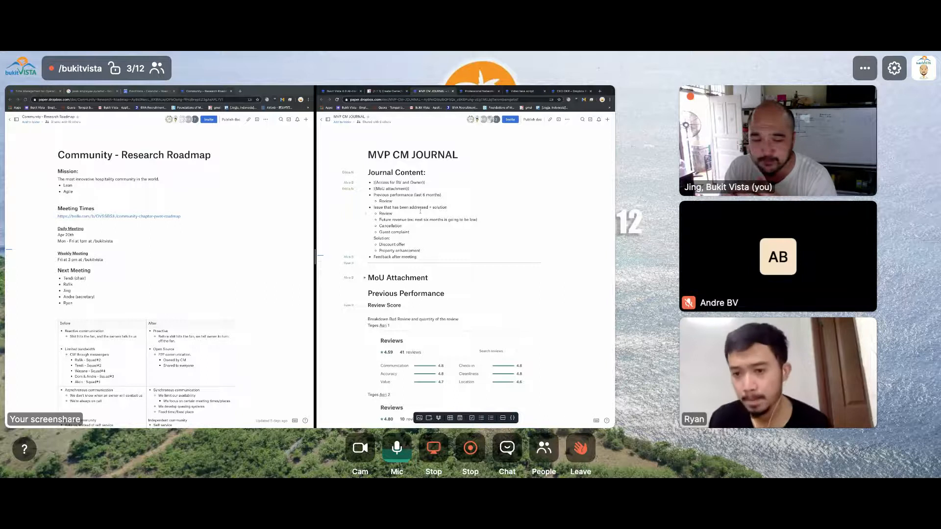
{"action": "left_click", "coordinate": [396, 448]}
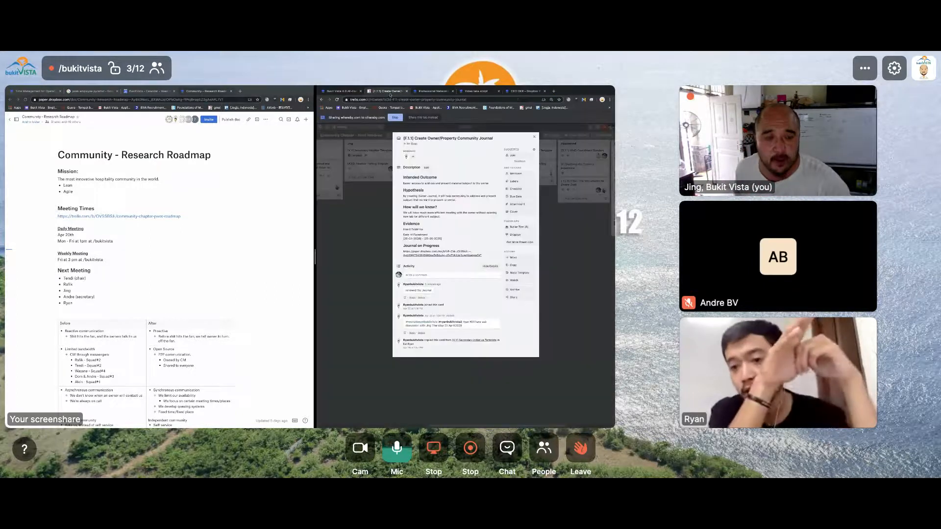
Close the community journal card to return to the Pivot Roadmap board
{"action": "left_click", "coordinate": [532, 137]}
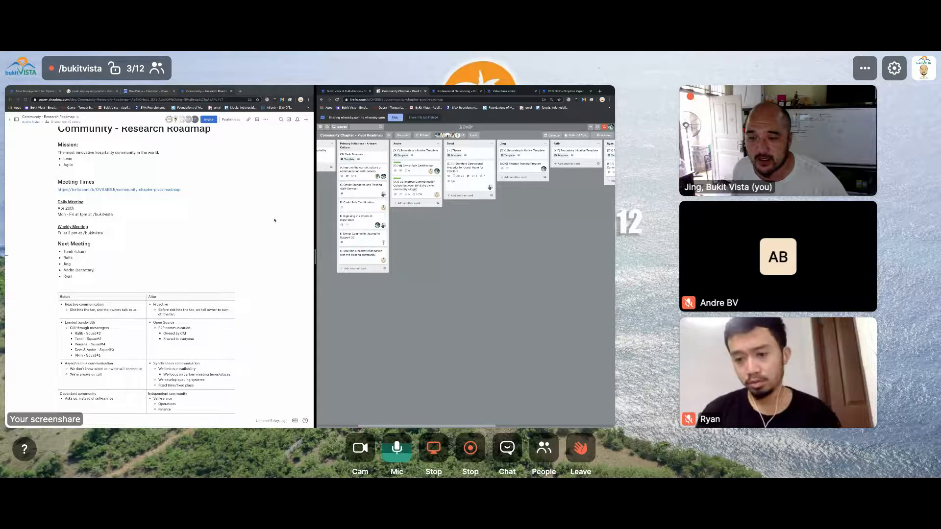
Scroll the board back to its first lists, then switch to the Professional Networking document
{"action": "scroll", "scroll_direction": "left", "scroll_amount": 3}
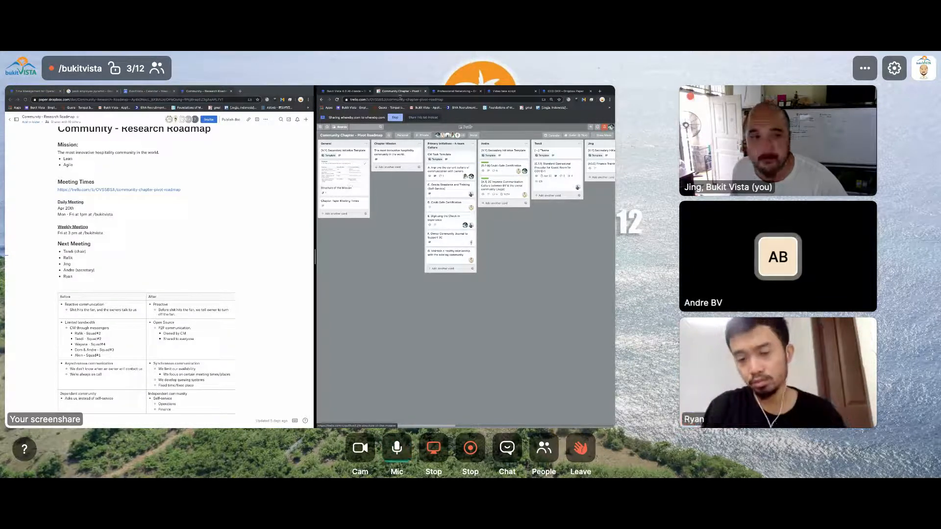
{"action": "left_click", "coordinate": [453, 91]}
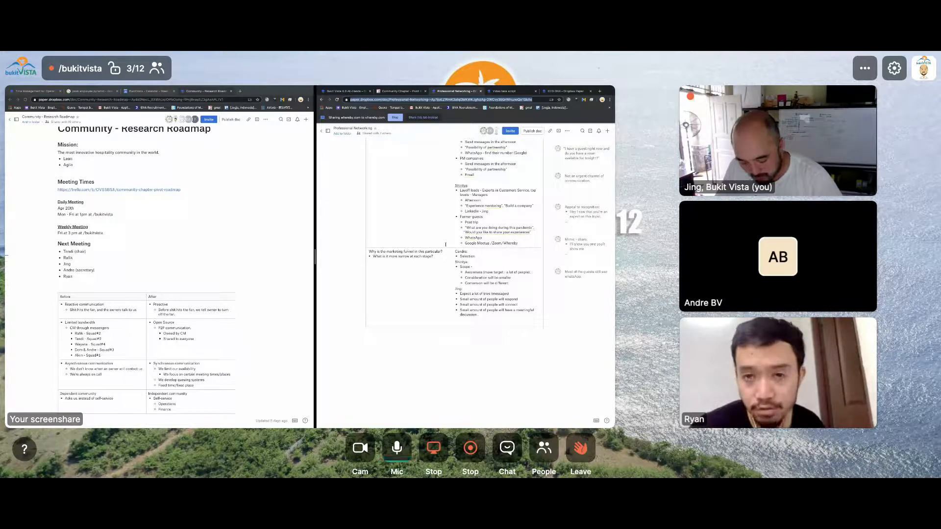
Open the Professional Networking doc in the right window to review its marketing-funnel notes
{"action": "left_click", "coordinate": [396, 447]}
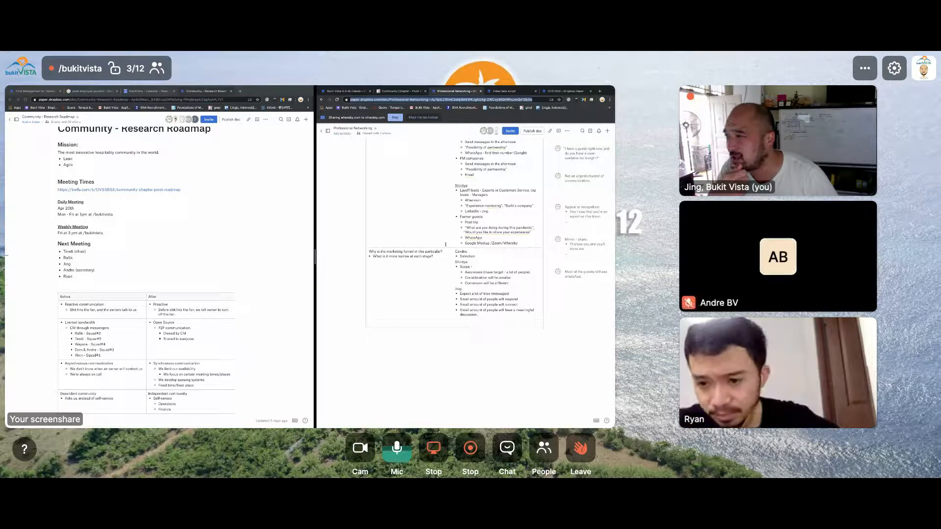
{"action": "left_click", "coordinate": [396, 448]}
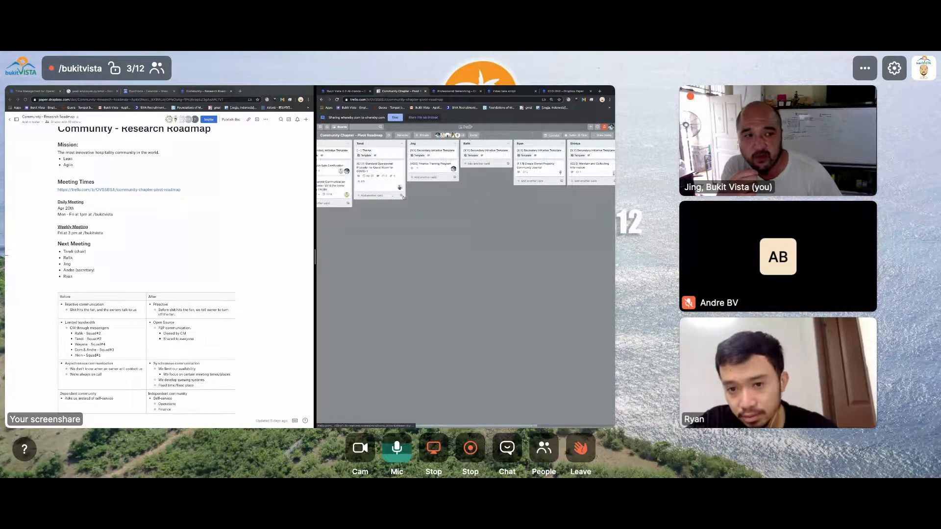
Scroll across the Trello Community Chapter - Pivot Roadmap board's member columns
{"action": "scroll", "scroll_direction": "right", "scroll_amount": 3}
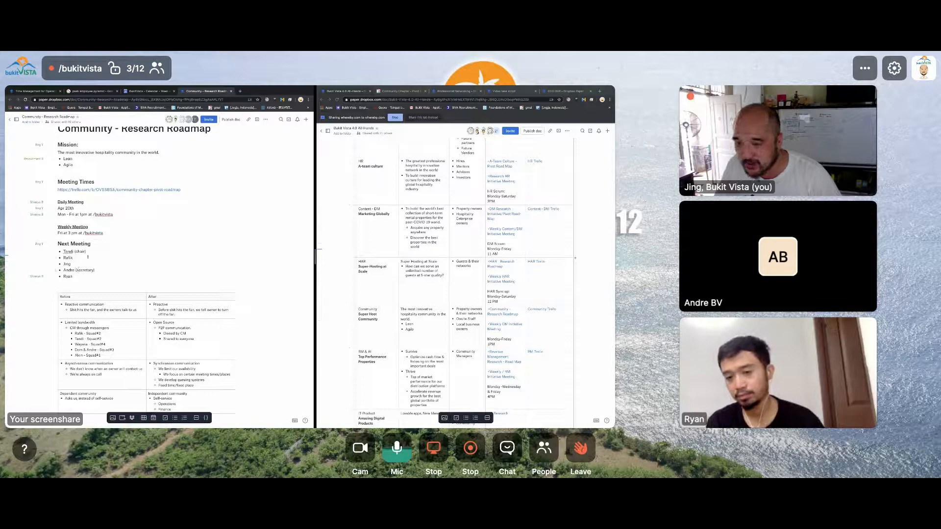
Reassign Next Meeting roles: chair to the fourth attendee, secretary to the last
{"action": "double_click", "coordinate": [74, 250]}
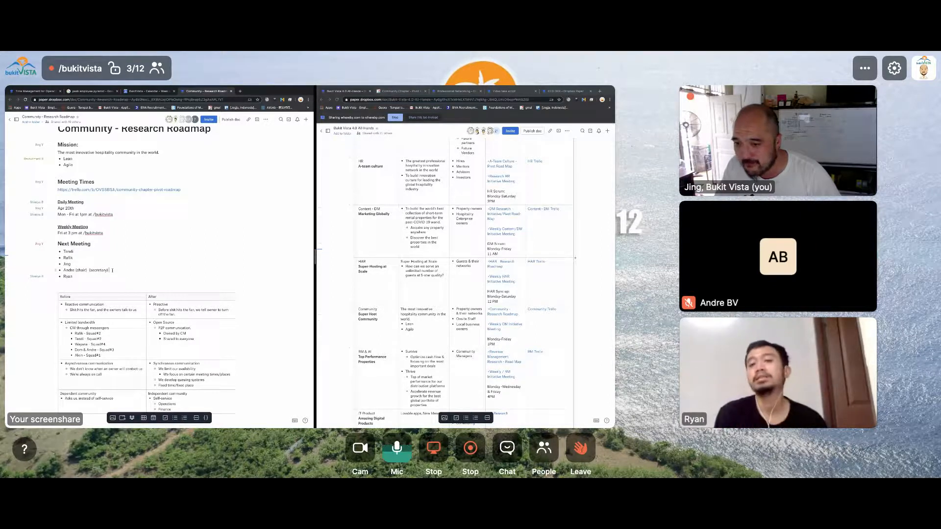
{"action": "double_click", "coordinate": [96, 270]}
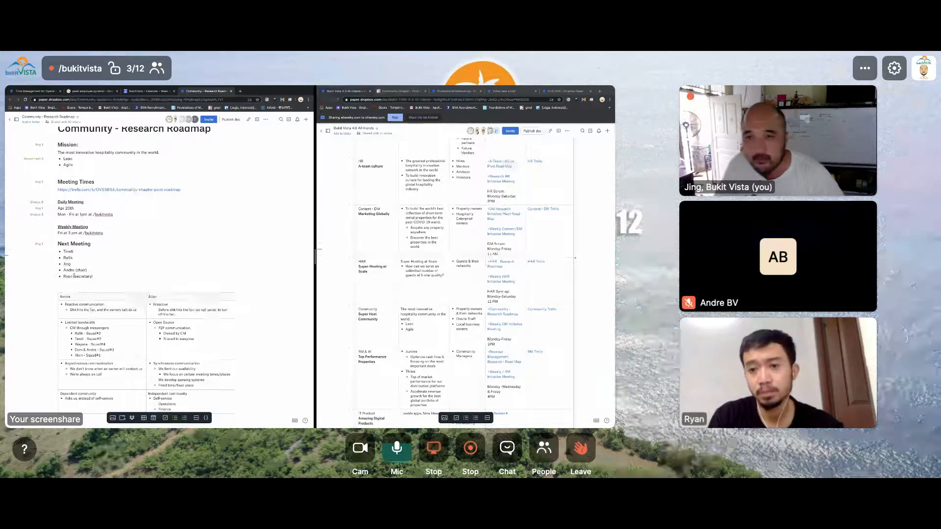
{"action": "left_click", "coordinate": [396, 447]}
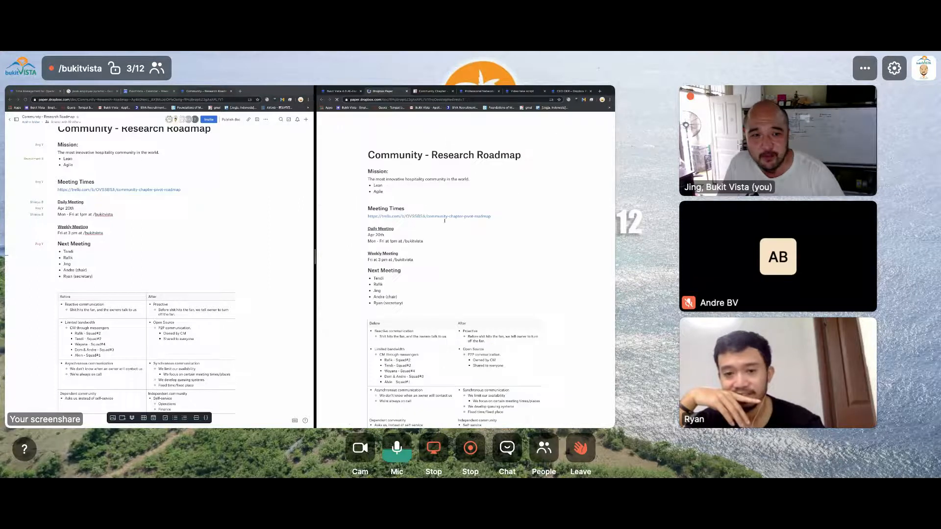
{"action": "scroll", "scroll_direction": "down", "scroll_amount": 3}
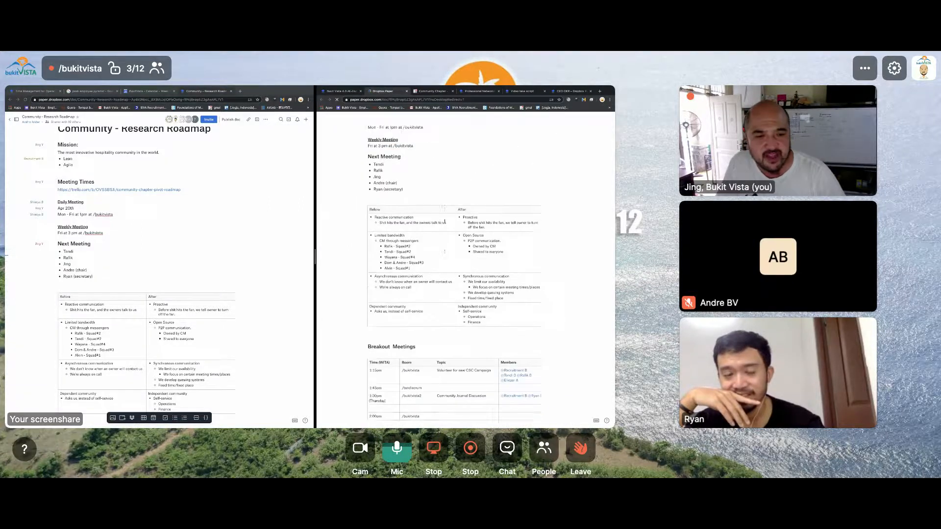
{"action": "scroll", "scroll_direction": "down", "scroll_amount": 3}
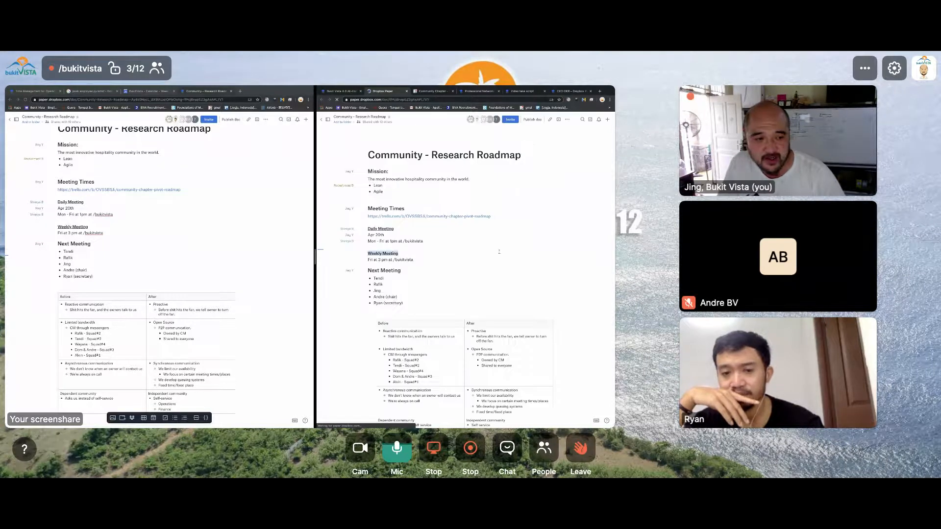
{"action": "scroll", "scroll_direction": "down", "scroll_amount": 3}
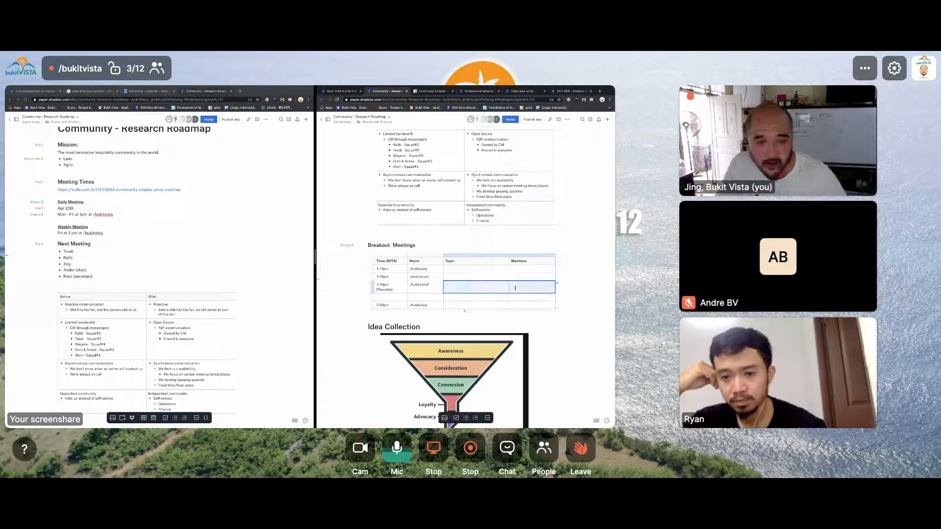
{"action": "scroll", "scroll_direction": "down", "scroll_amount": 3}
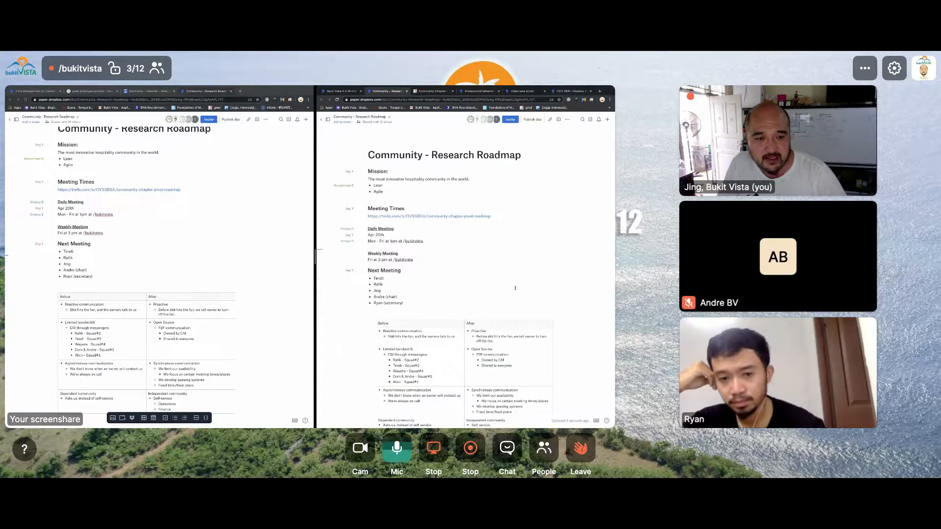
{"action": "scroll", "scroll_direction": "down", "scroll_amount": 3}
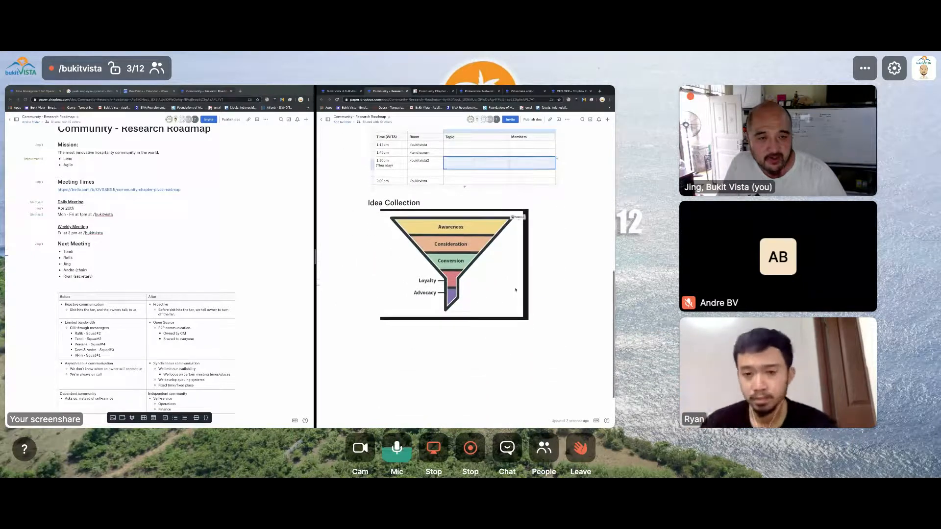
{"action": "scroll", "scroll_direction": "down", "scroll_amount": 3}
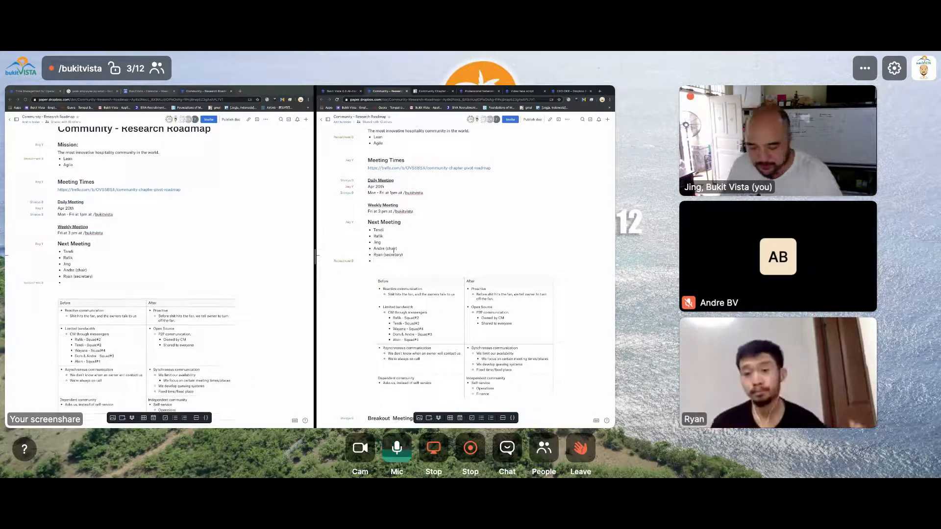
Add a Research Topics / Discussion table asking about Airbnb's Covid certification standard
{"action": "left_click", "coordinate": [396, 447]}
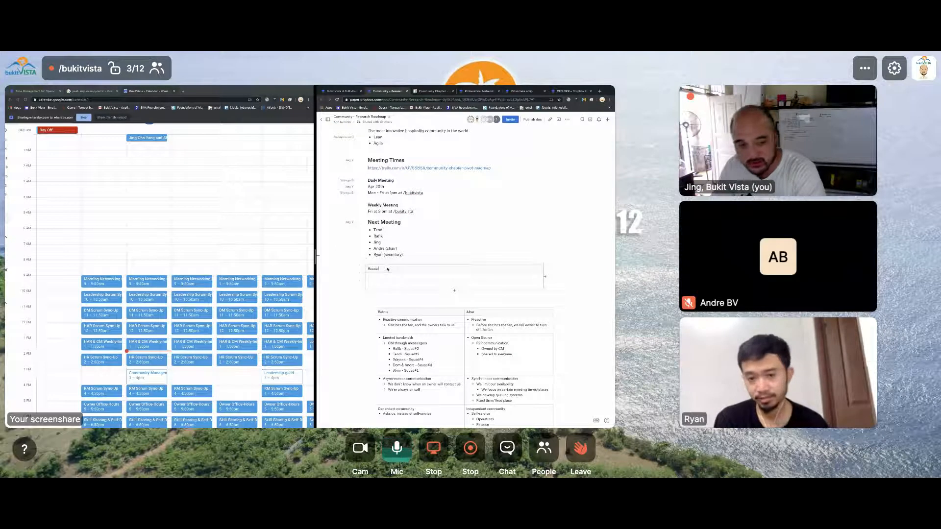
{"action": "type", "text": "Research Topics"}
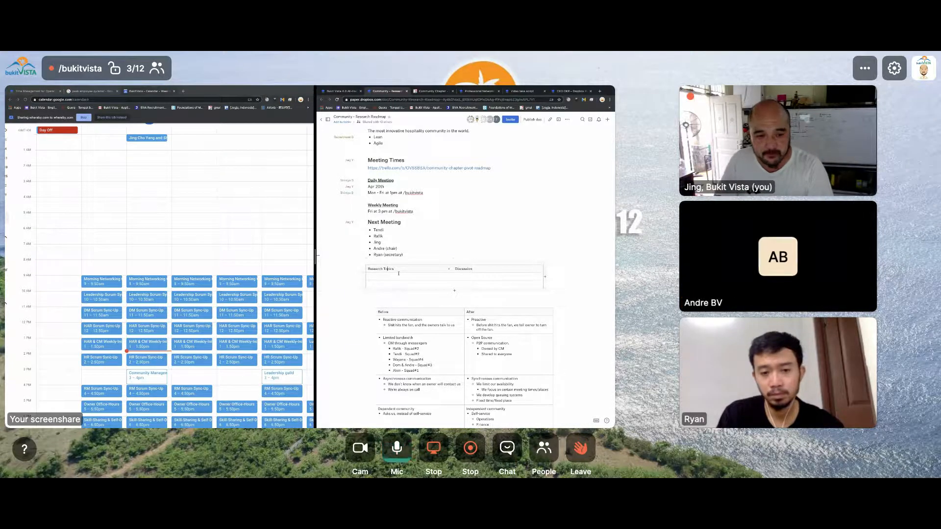
{"action": "type", "text": "What should we do about the new Airbnb Covid certification standard?"}
{"action": "type", "text": "Andre"}
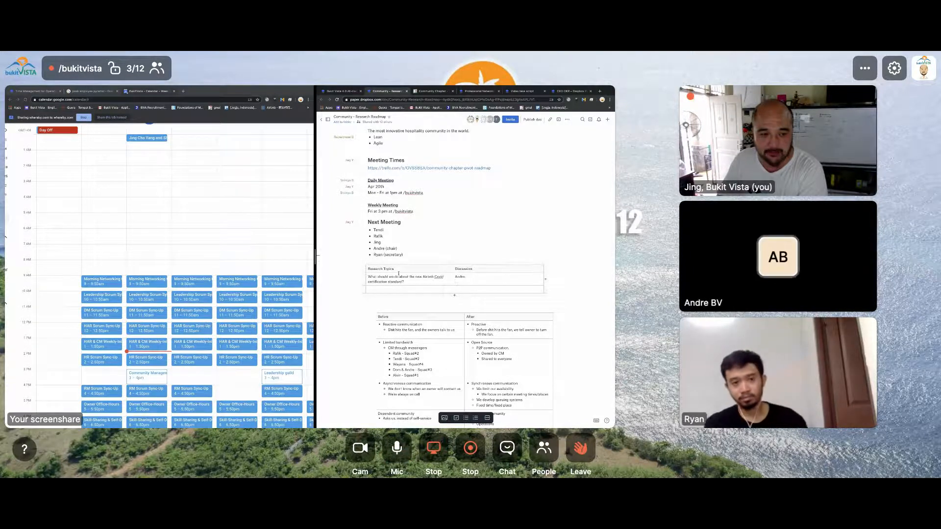
Write Andre's discussion bullets, starting 'We'll need to work on', with Ryan and Jing labels
{"action": "type", "text": "Jing:"}
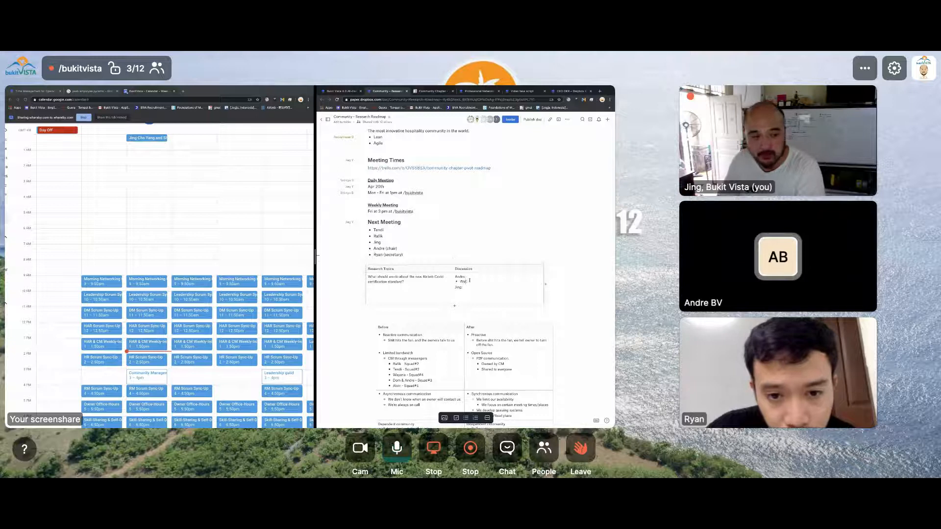
{"action": "type", "text": "We'll need to work on our program"}
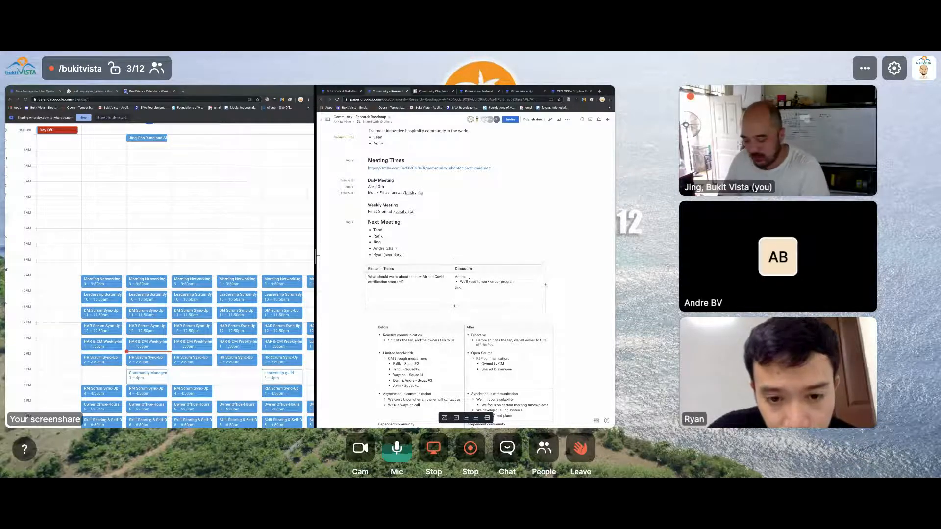
{"action": "type", "text": "We are one"}
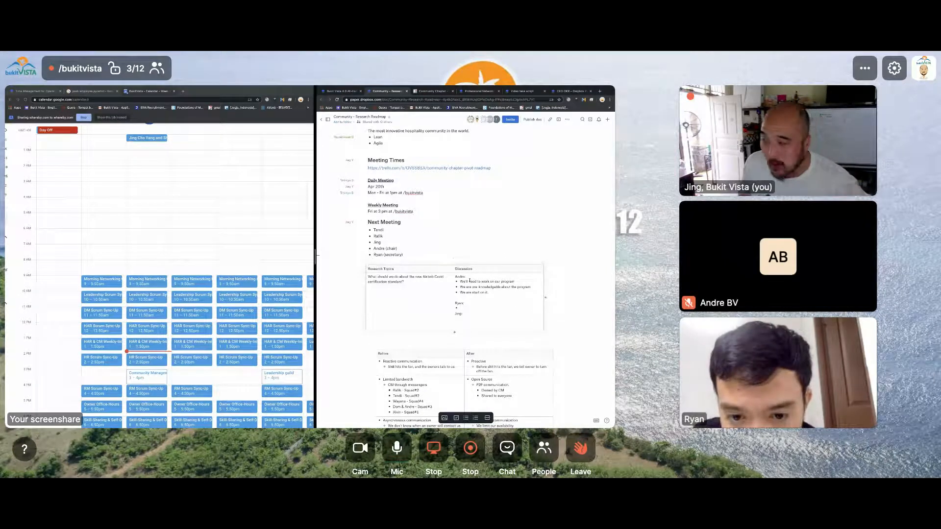
Add Ryan's bullets on concurrency, matching Bukit Vista and Airbnb branding support, then start Jing's list
{"action": "left_click", "coordinate": [396, 447]}
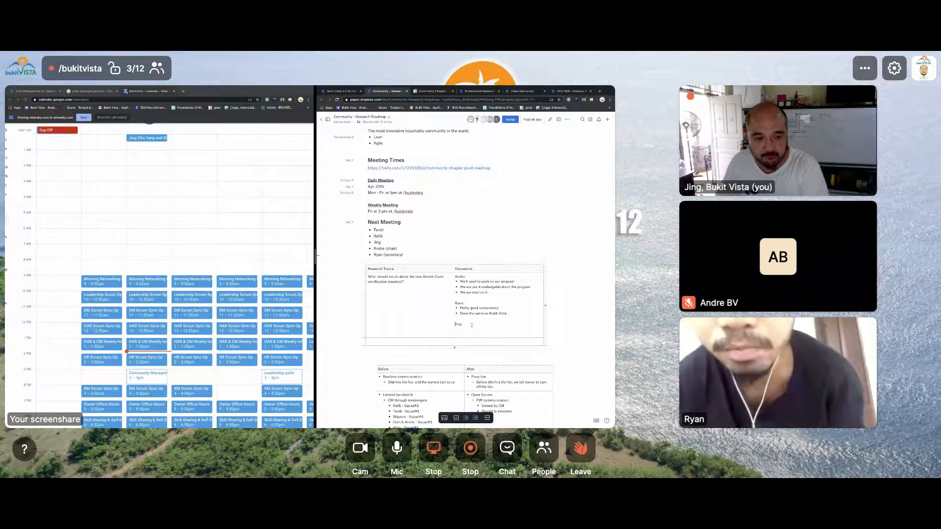
{"action": "type", "text": "Airbnb supports us and"}
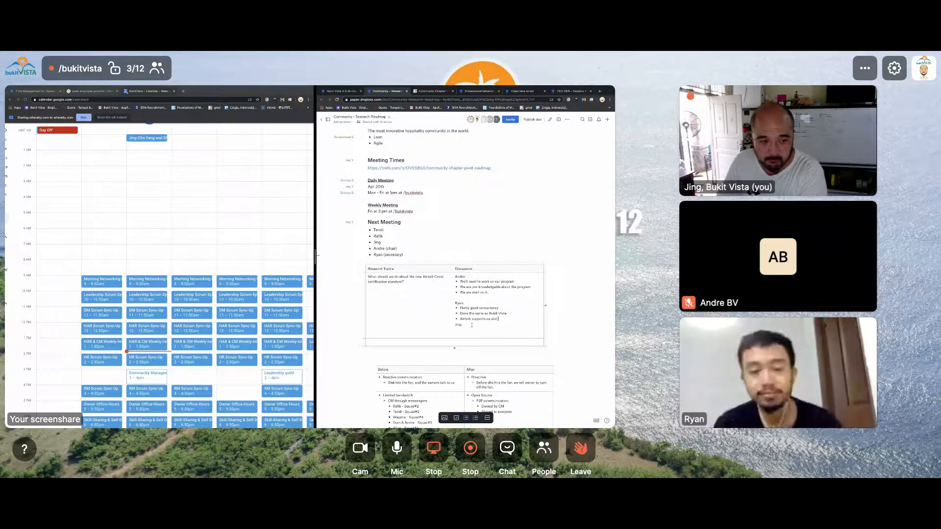
{"action": "left_click", "coordinate": [396, 447]}
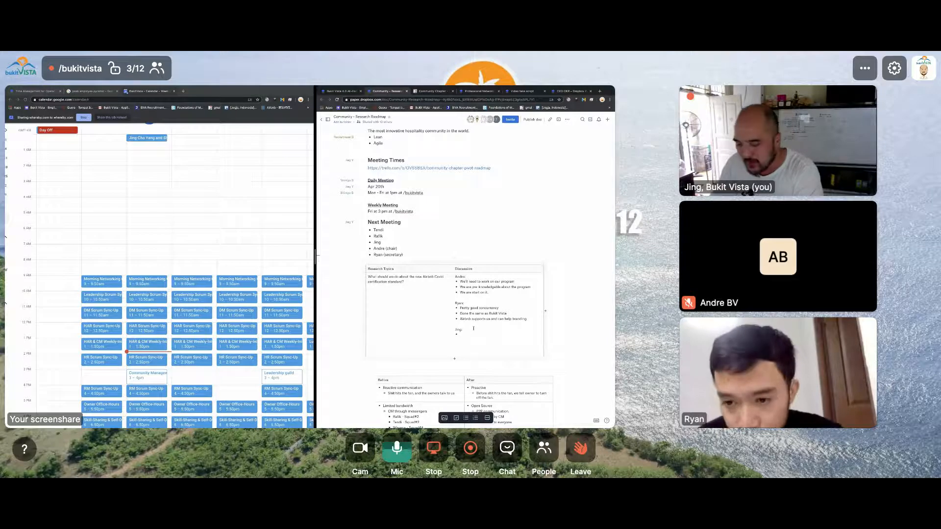
Add Jing's bullets on concurrency alignment and training onsite staff twice, nesting MVP mode and biggest problem
{"action": "type", "text": "Cons"}
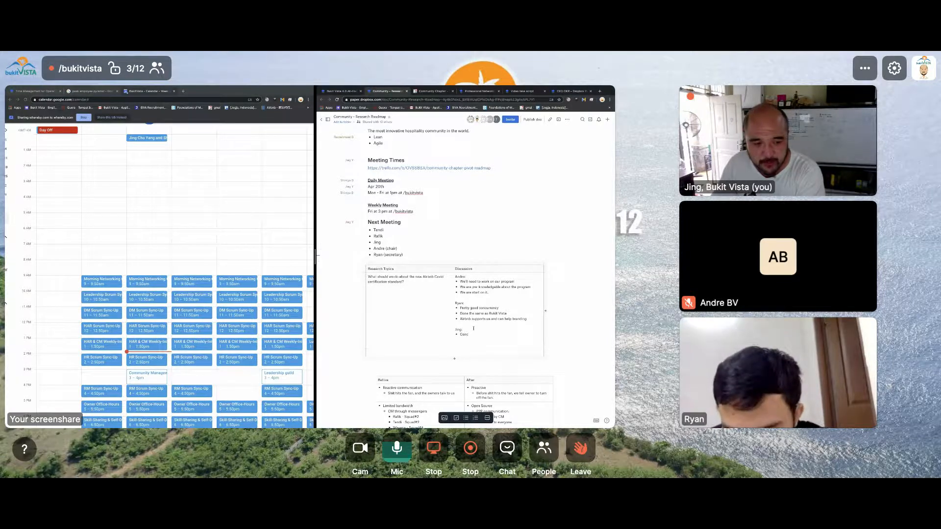
{"action": "type", "text": "Concurrency - alignment with the platform"}
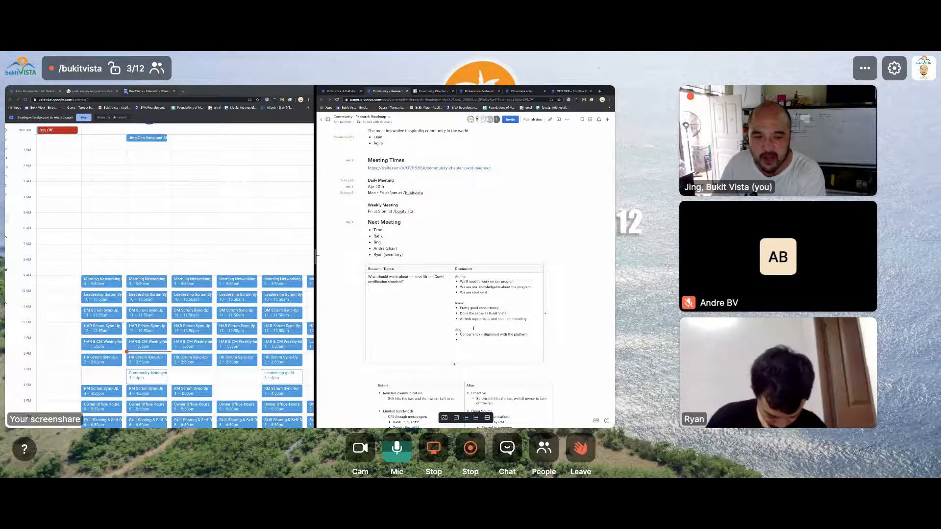
{"action": "type", "text": "Talk"}
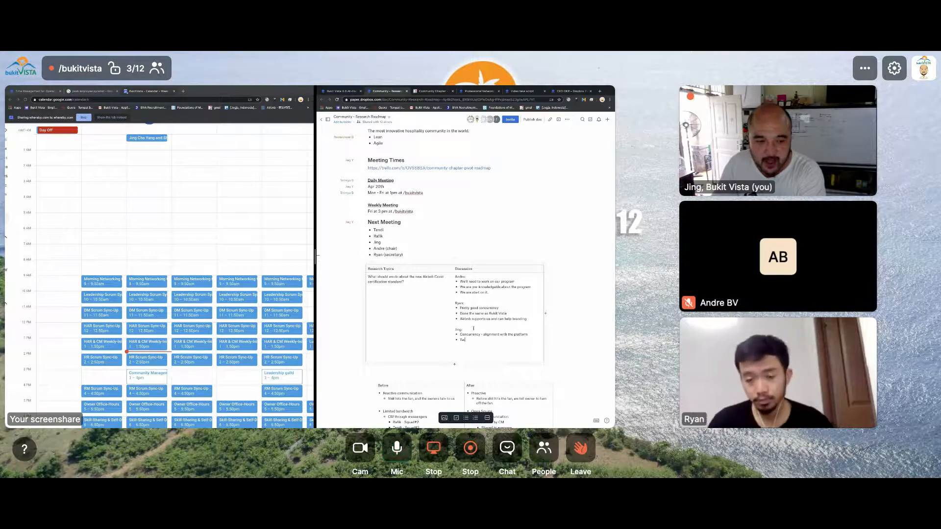
{"action": "left_click", "coordinate": [396, 447]}
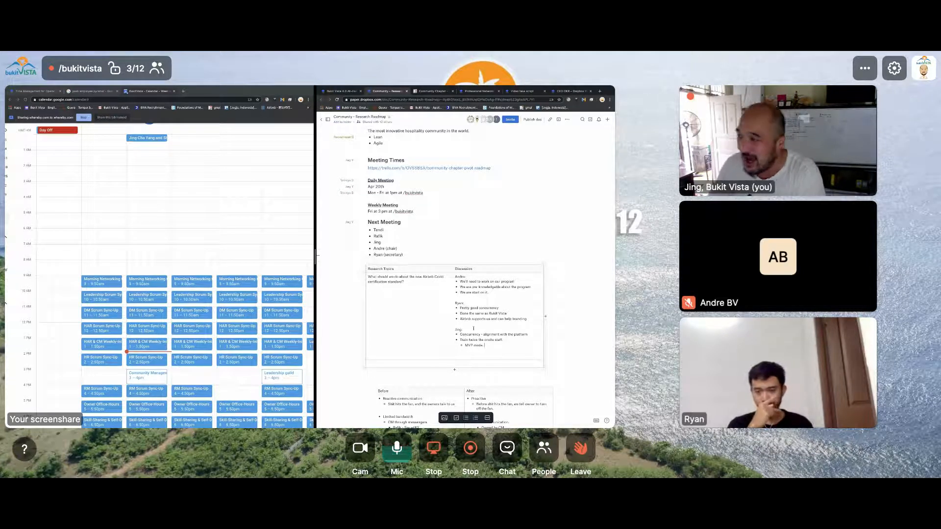
{"action": "left_click", "coordinate": [396, 447]}
{"action": "type", "text": "Address the biggest problem"}
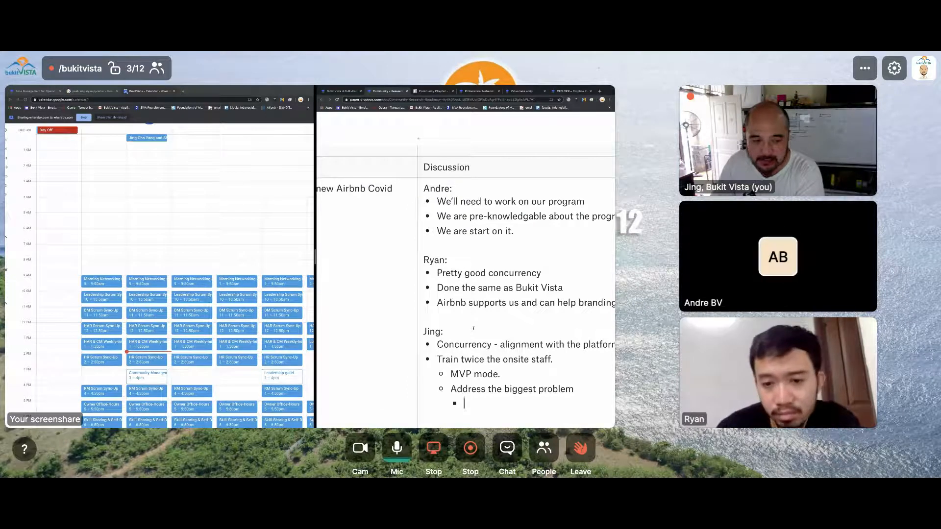
Nest 'Onsite staff themselves' with reasons: don't want to learn the procedure, hesitate on new things
{"action": "type", "text": "Onsi"}
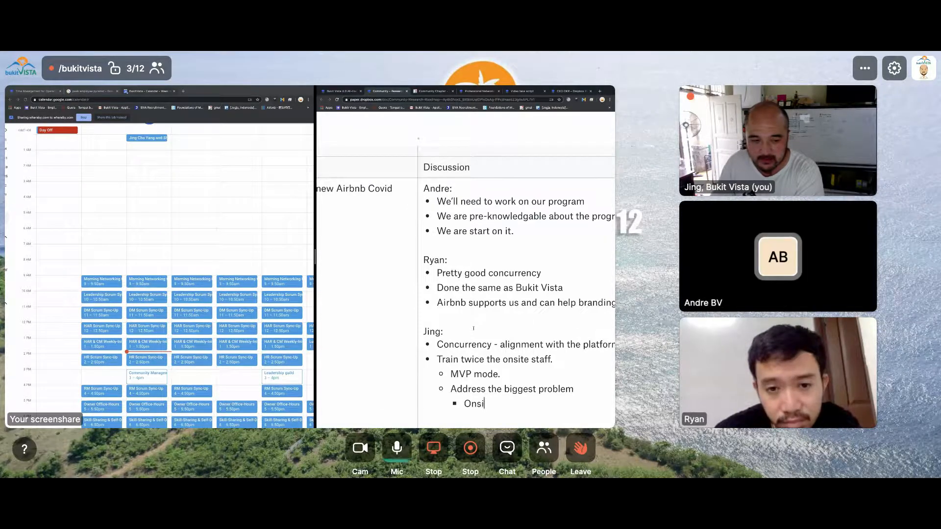
{"action": "type", "text": "te staff themselve"}
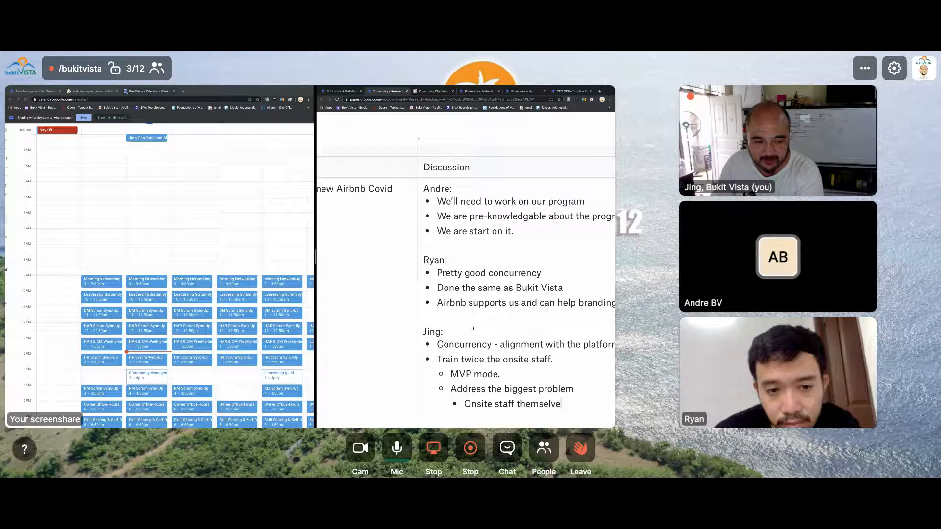
{"action": "type", "text": "Don't want to learn the"}
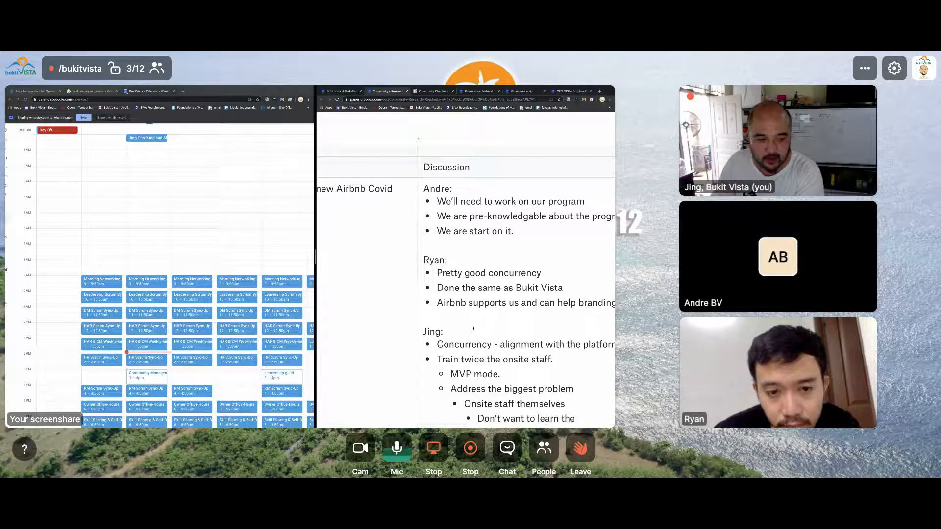
{"action": "type", "text": "prod"}
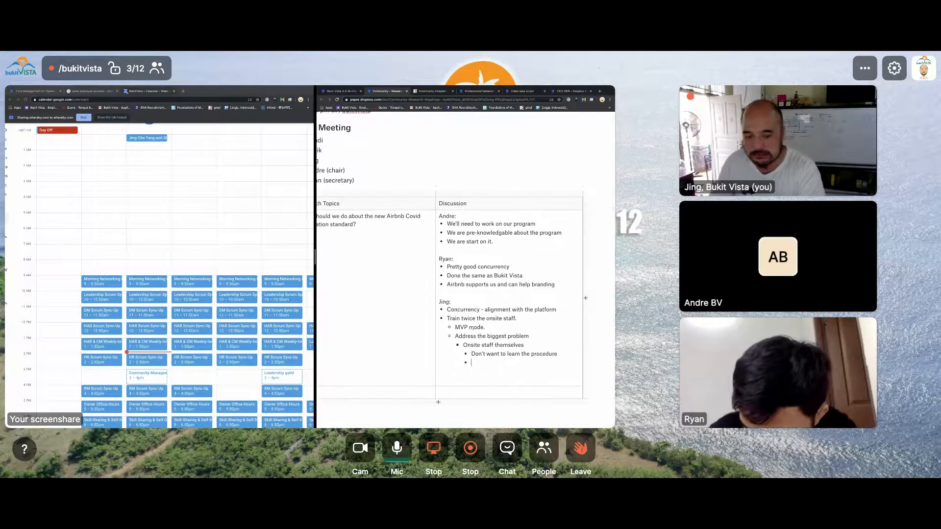
{"action": "type", "text": "They"}
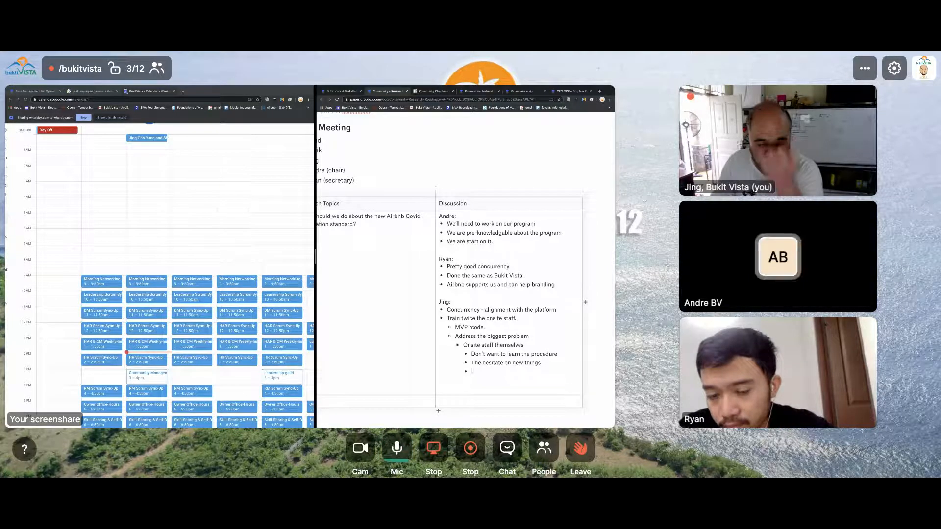
{"action": "left_click", "coordinate": [396, 446]}
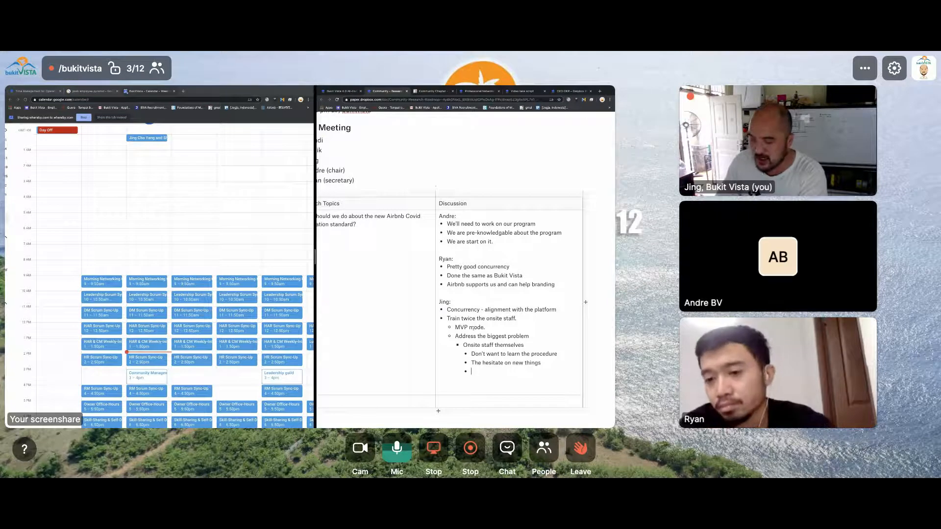
Add 'Discover what's the best solution' with sub-bullets Motivation, Monitoring, Trust & Safety and Habits
{"action": "type", "text": "Do it inconsistently"}
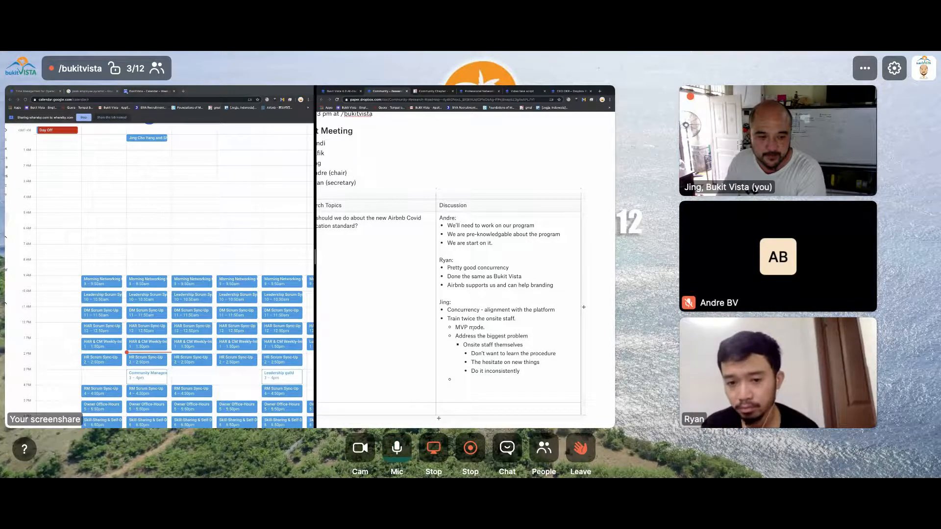
{"action": "type", "text": "Discover hw"}
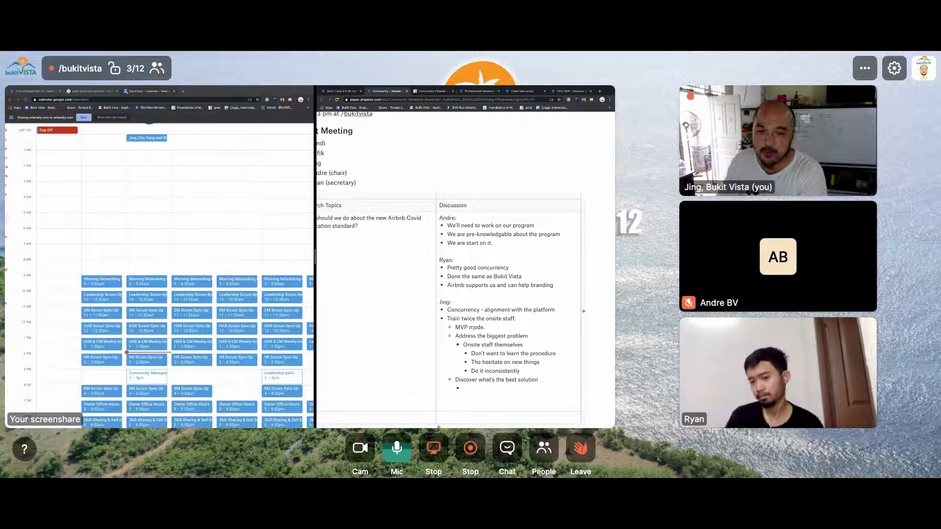
{"action": "type", "text": "Motivation"}
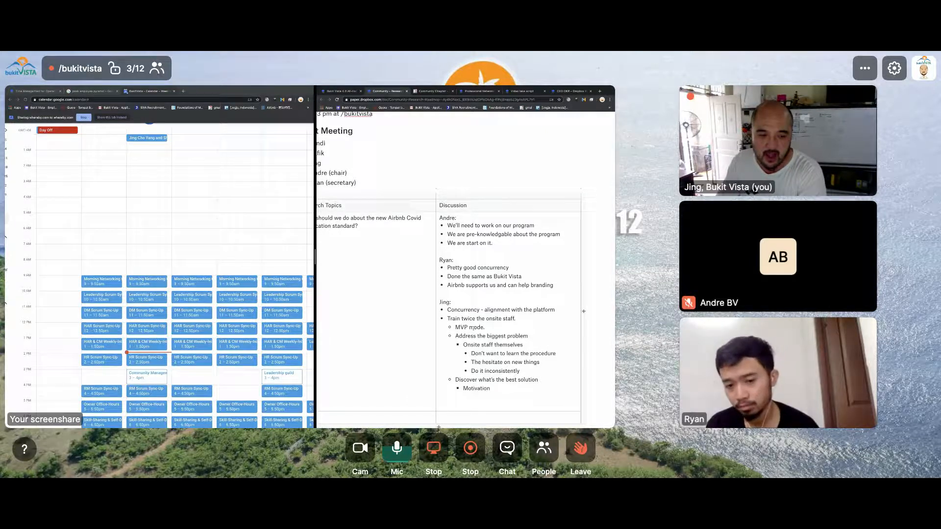
{"action": "type", "text": "Monitoring"}
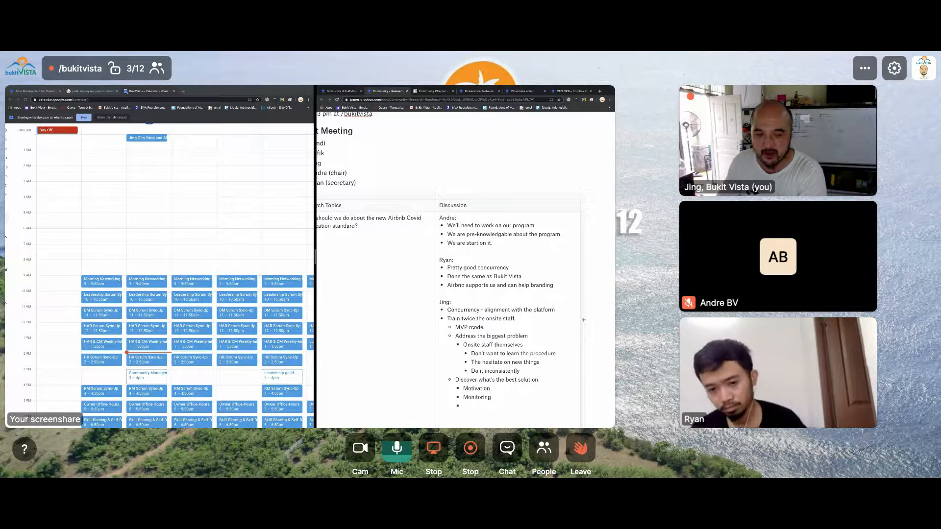
{"action": "type", "text": "Trust"}
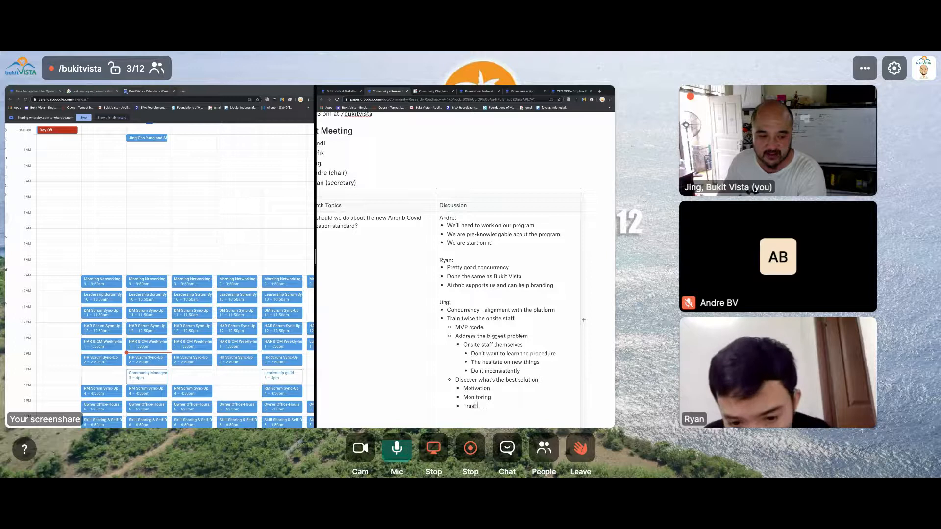
{"action": "type", "text": "& Safety"}
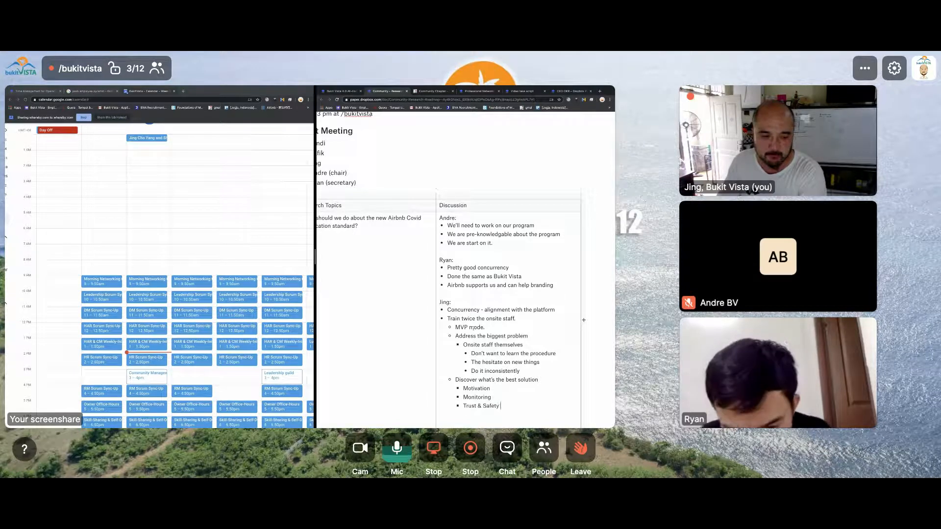
{"action": "key", "text": "enter"}
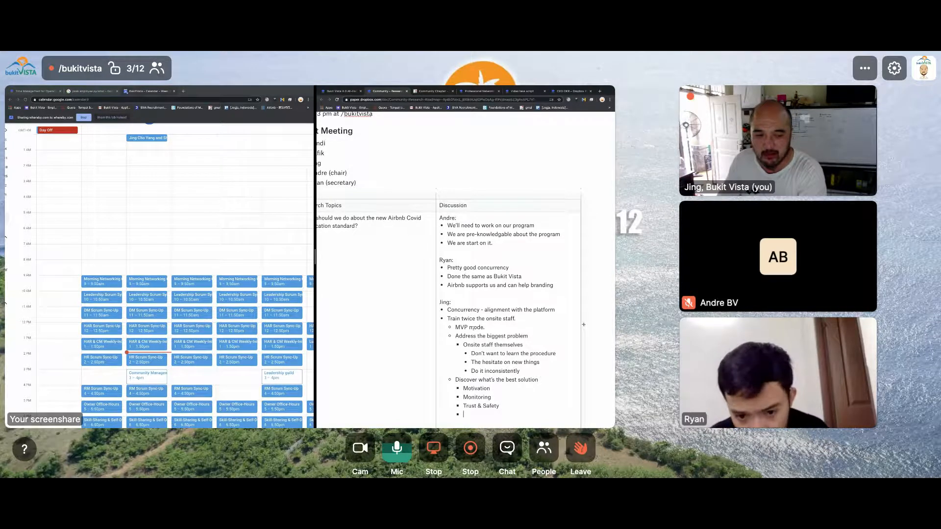
{"action": "type", "text": "Habits"}
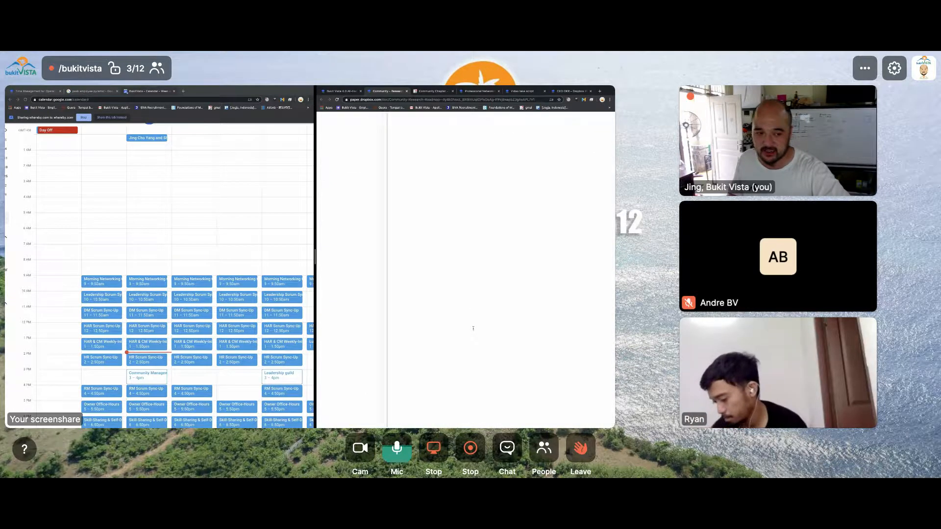
{"action": "right_click", "coordinate": [498, 328]}
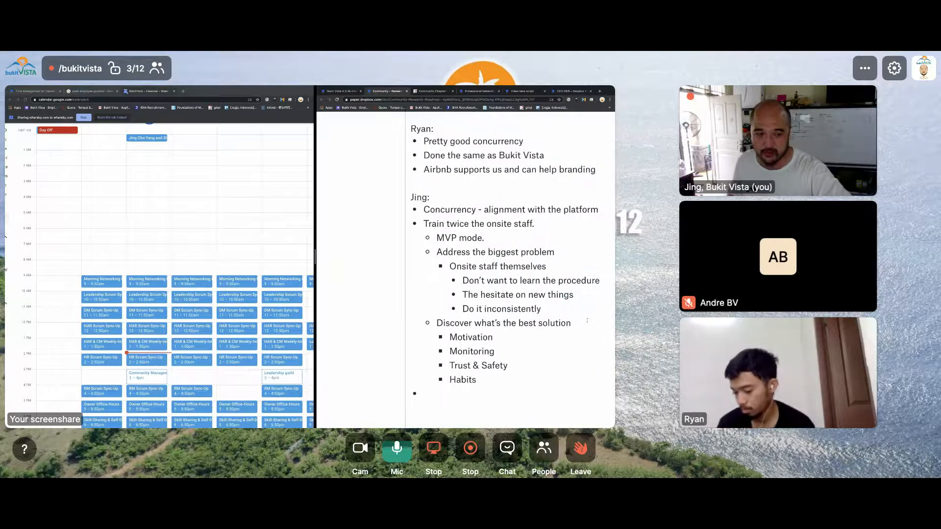
{"action": "type", "text": "with the onsite"}
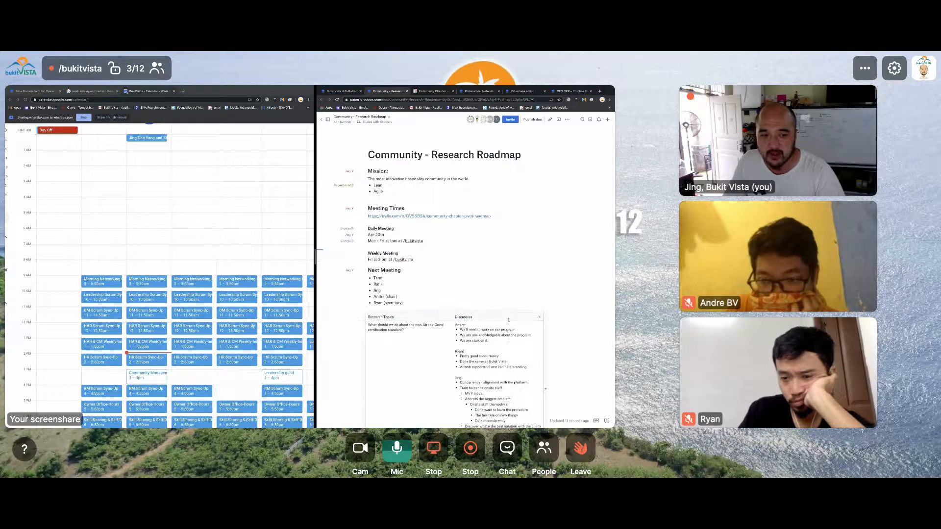
{"action": "scroll", "scroll_direction": "down", "scroll_amount": 3}
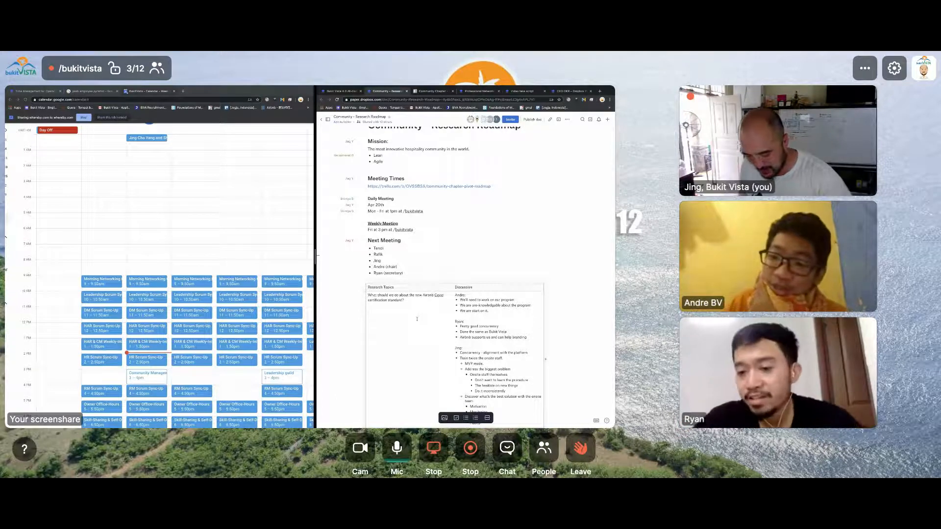
{"action": "left_click", "coordinate": [396, 447]}
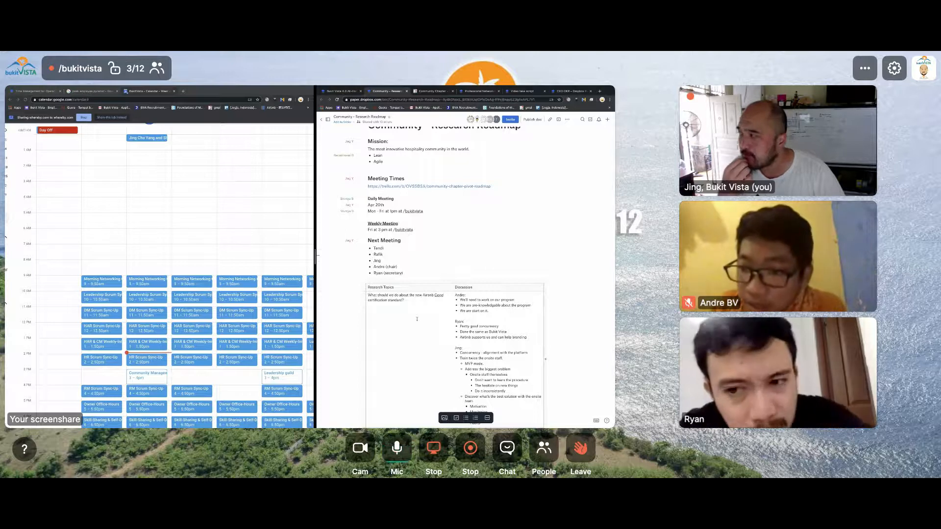
{"action": "left_click", "coordinate": [395, 447]}
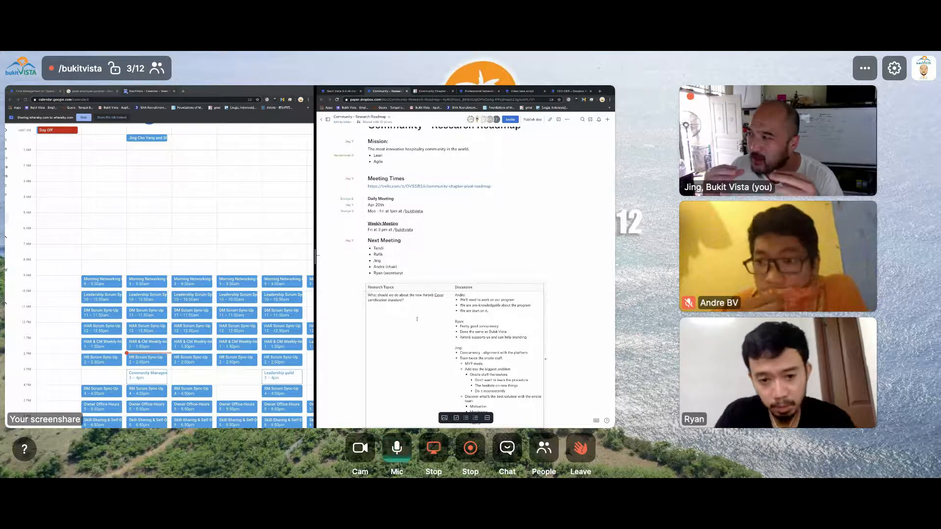
Return to the roadmap's title and start a document search for the orientation doc
{"action": "left_click", "coordinate": [396, 447]}
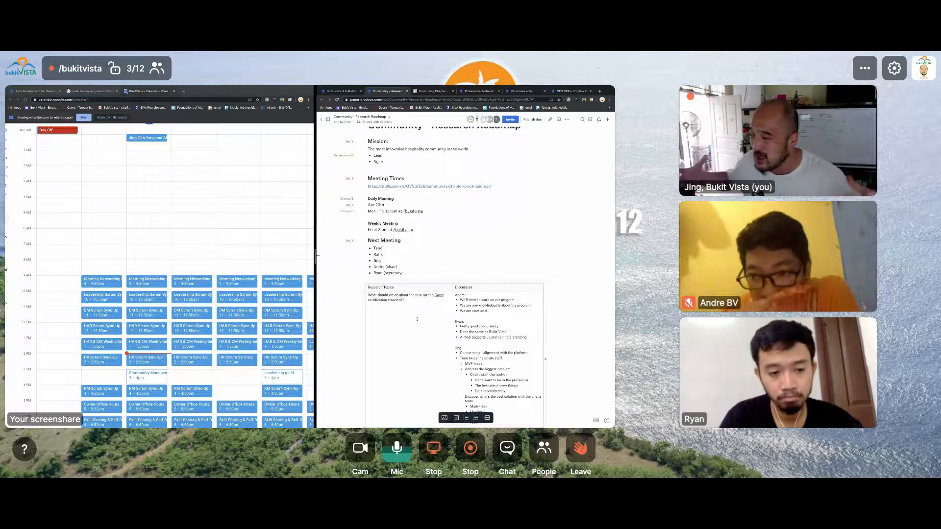
{"action": "left_click", "coordinate": [395, 448]}
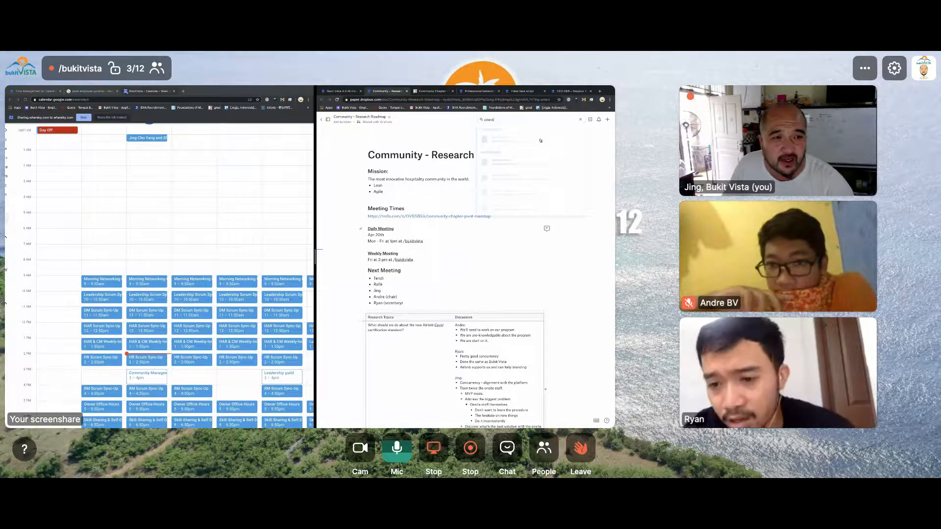
Open the Bukit Vista Orientation Workshop document and scroll down to its culture section
{"action": "left_click", "coordinate": [395, 447]}
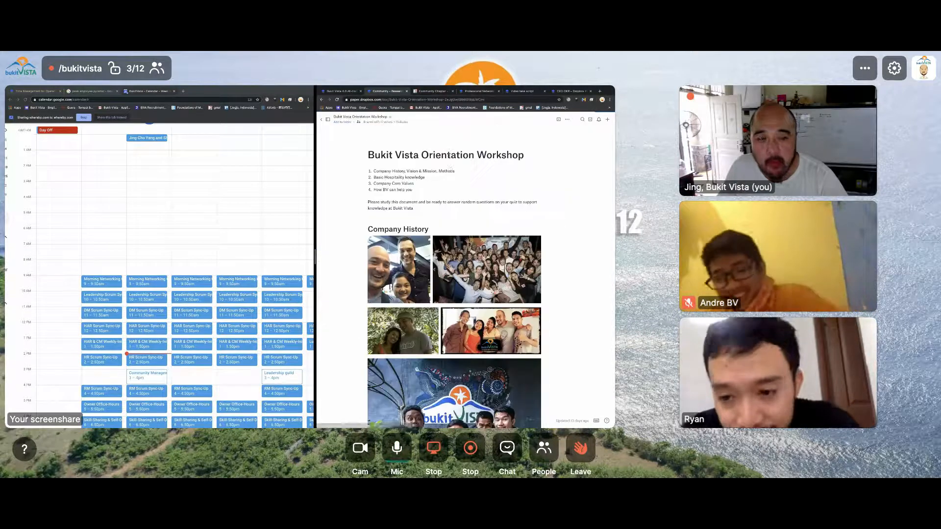
{"action": "scroll", "scroll_direction": "down", "scroll_amount": 3}
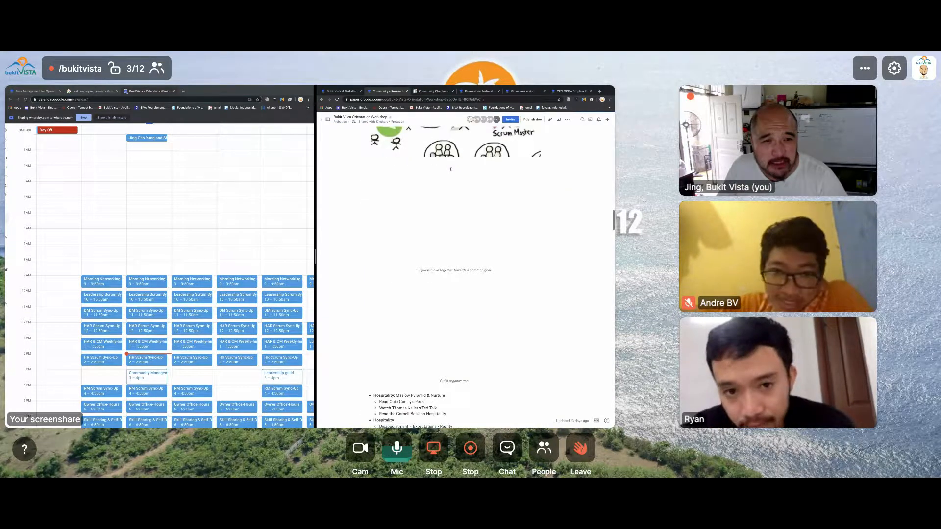
{"action": "scroll", "scroll_direction": "down", "scroll_amount": 3}
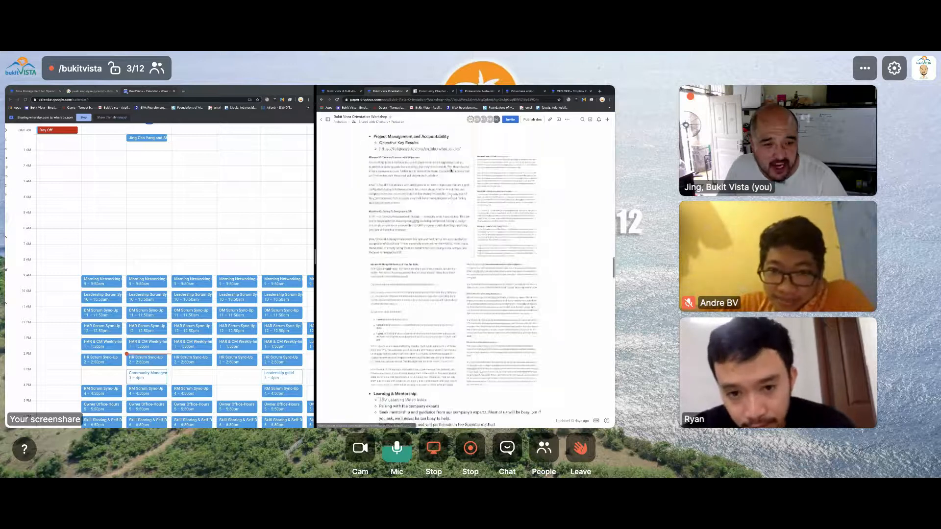
{"action": "scroll", "scroll_direction": "down", "scroll_amount": 3}
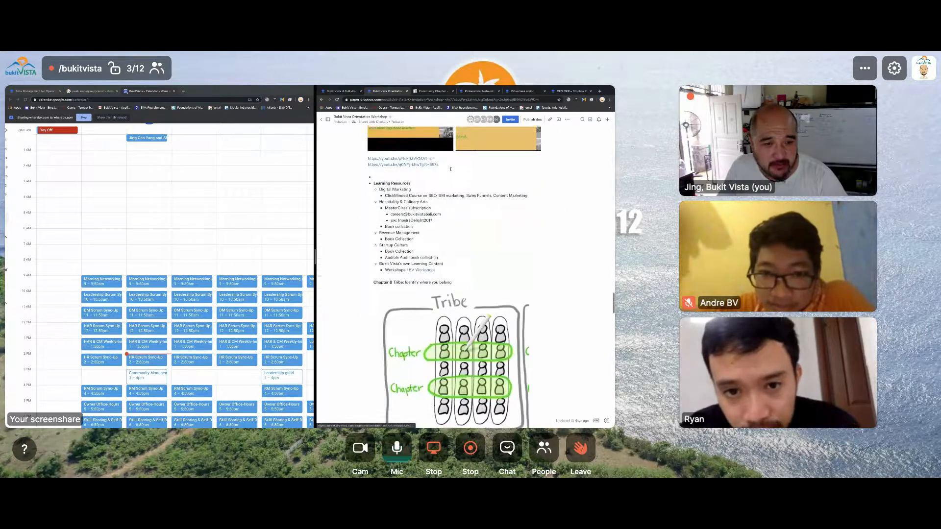
{"action": "scroll", "scroll_direction": "down", "scroll_amount": 3}
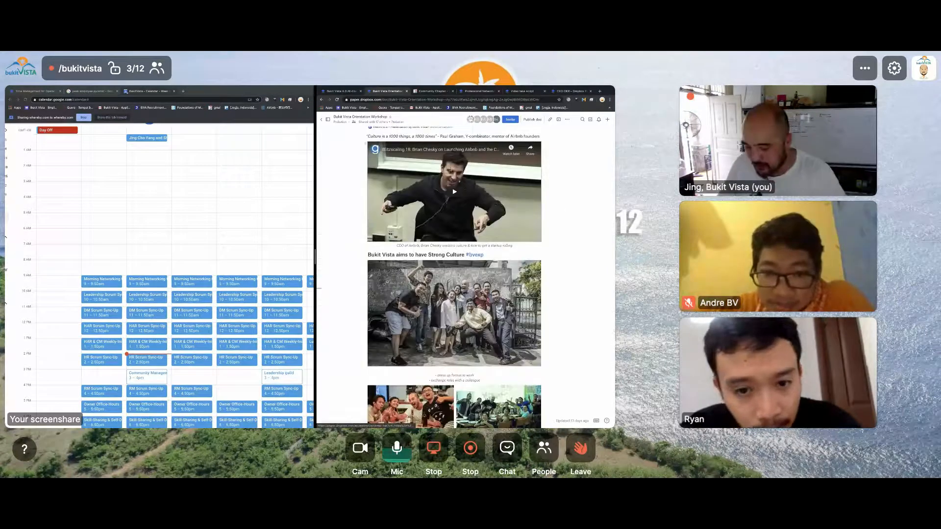